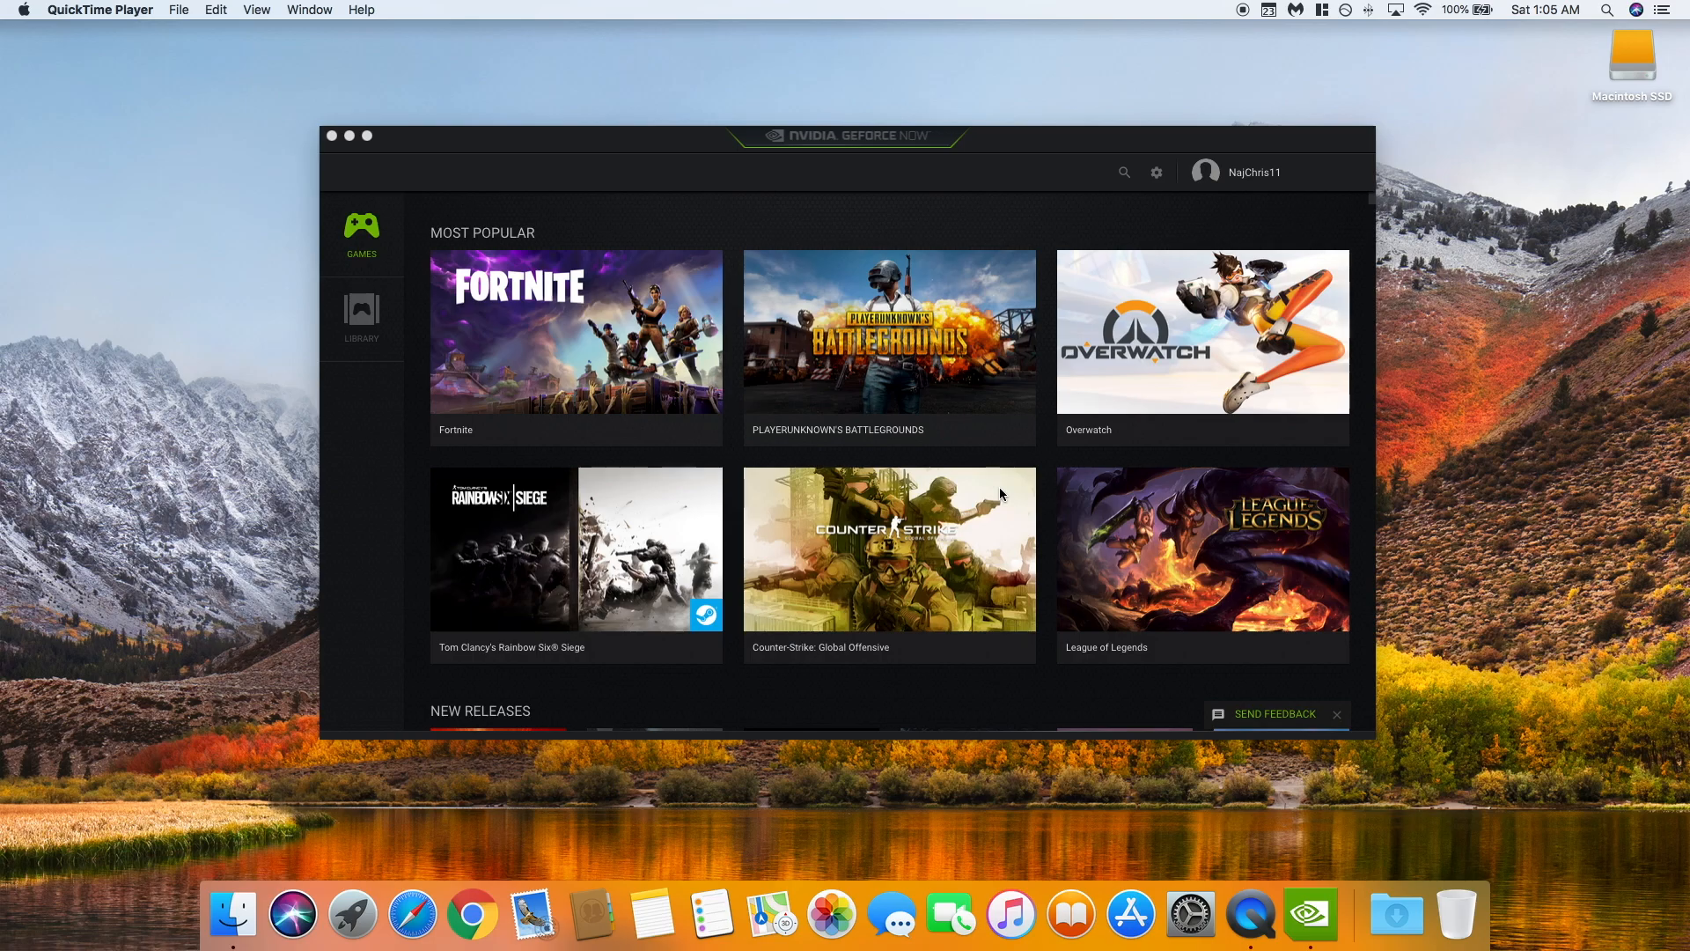
mouse_move(961, 363)
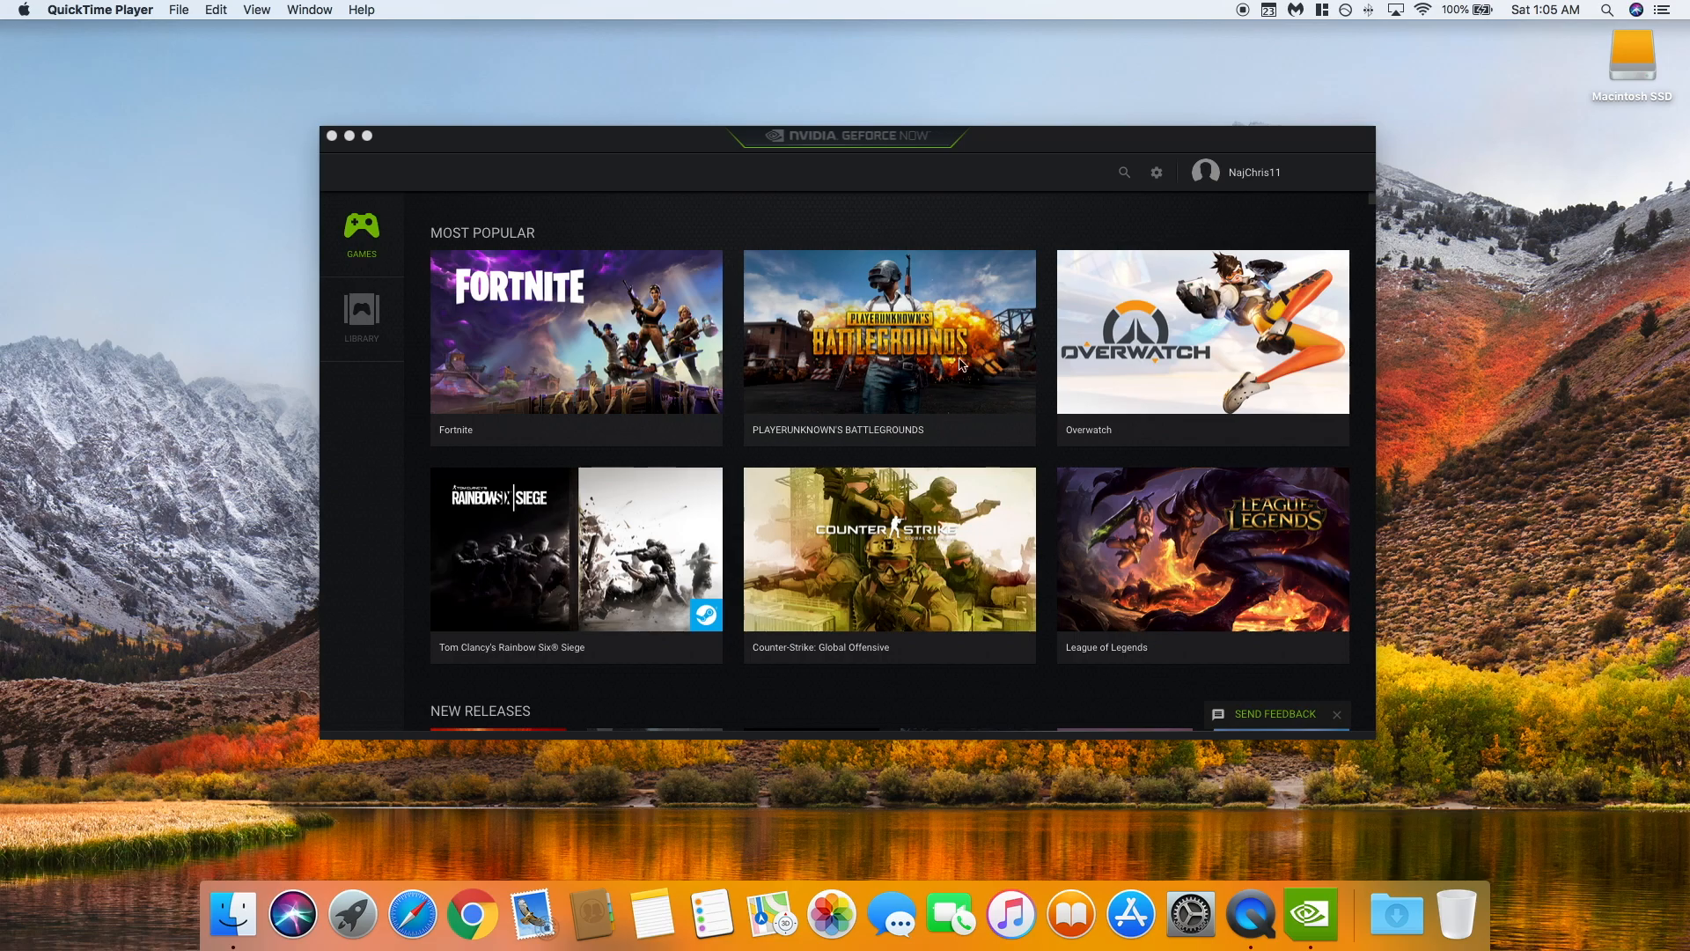
scroll(down, 3)
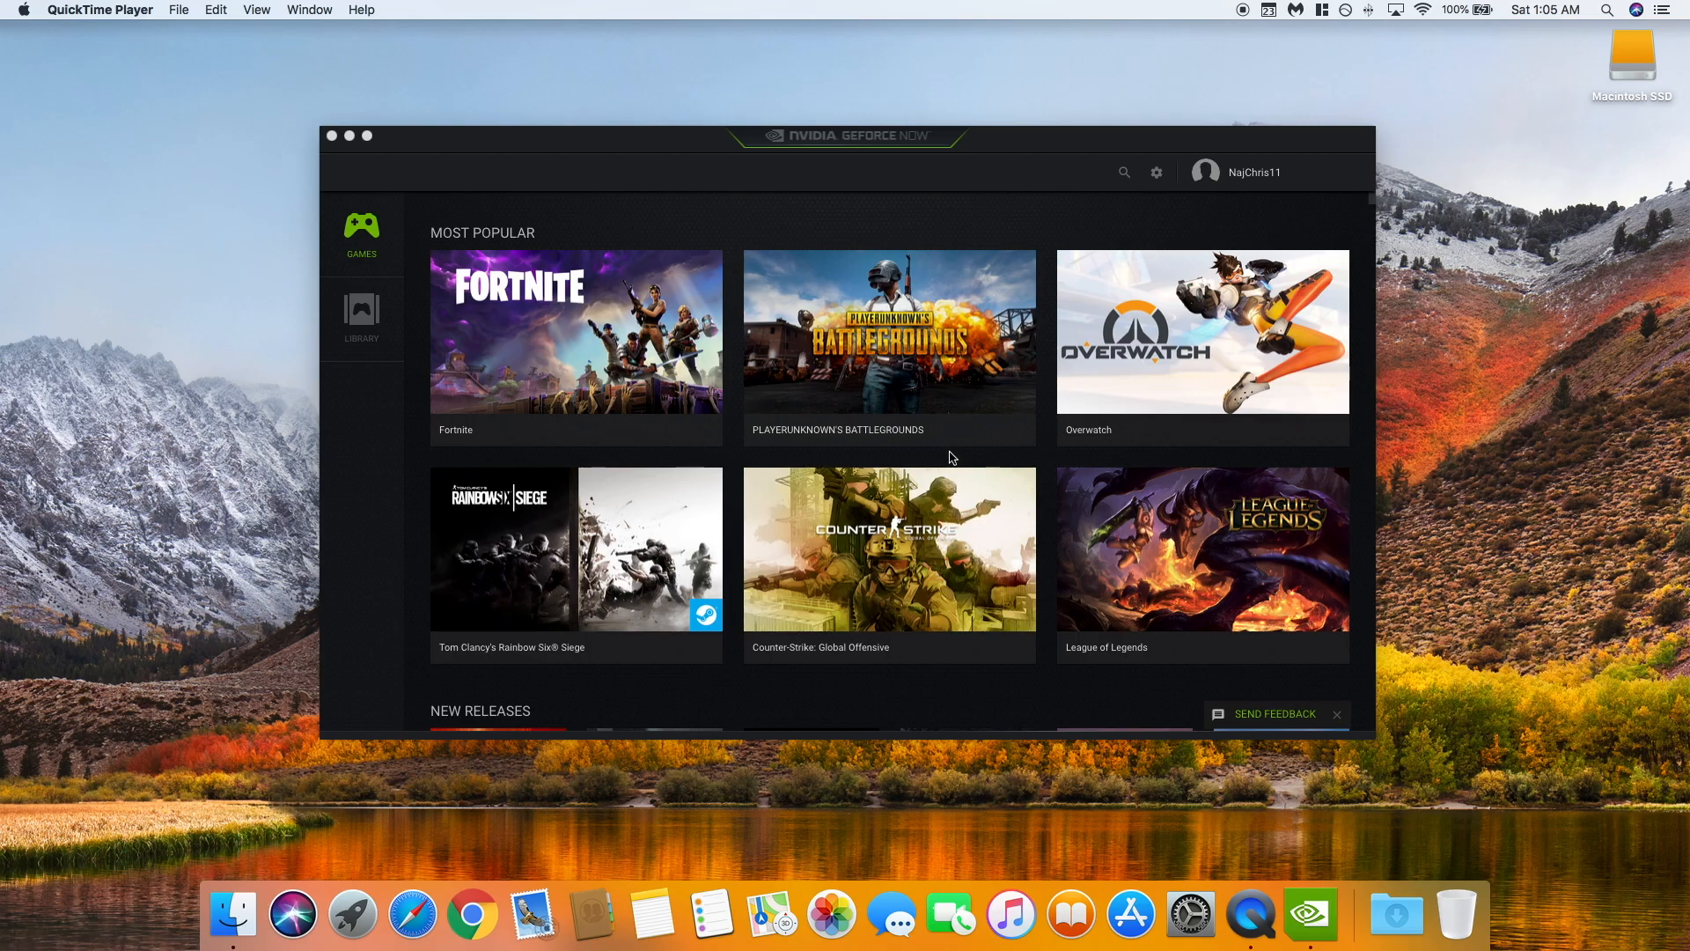
scroll(down, 3)
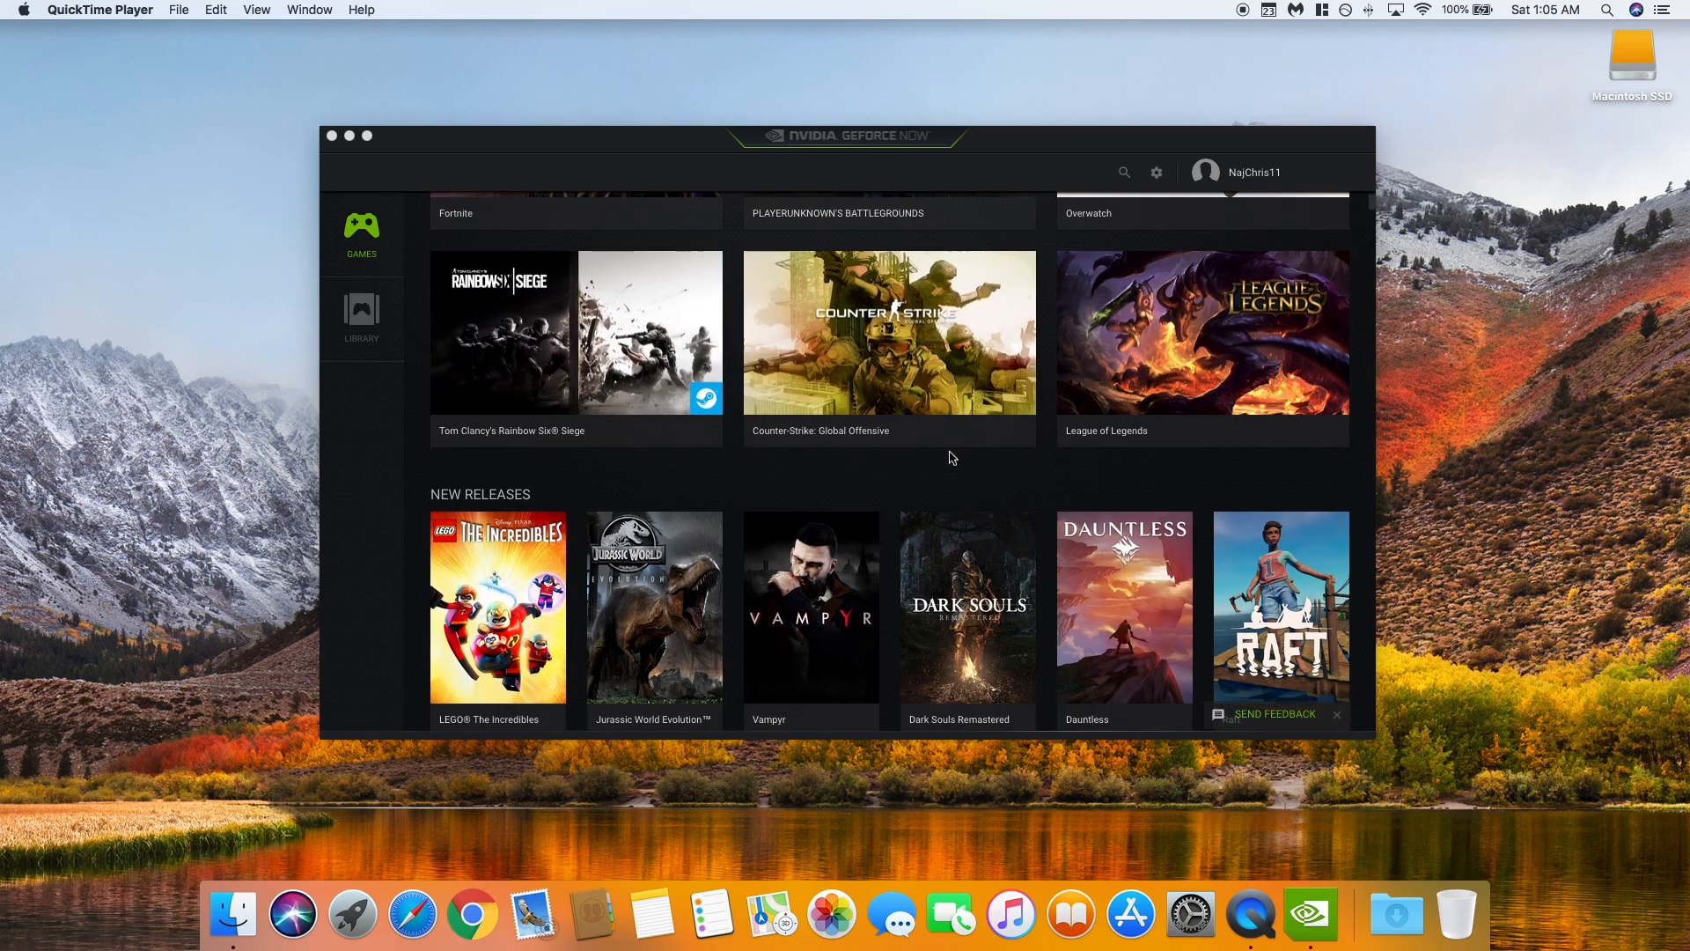
scroll(down, 3)
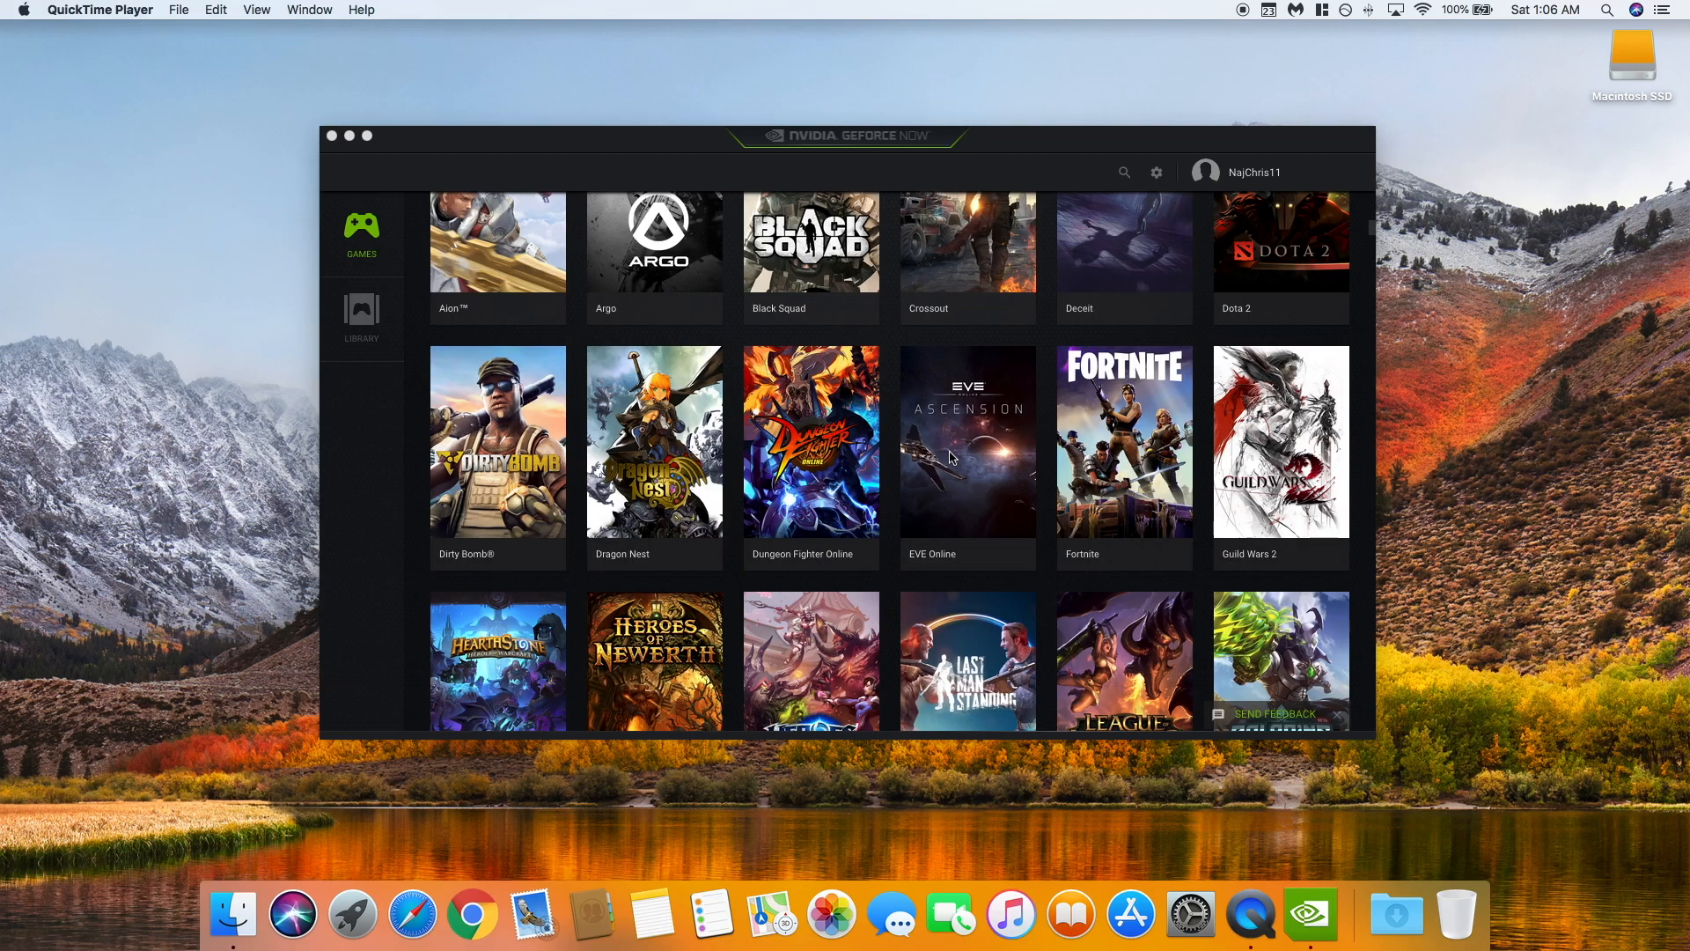
scroll(down, 3)
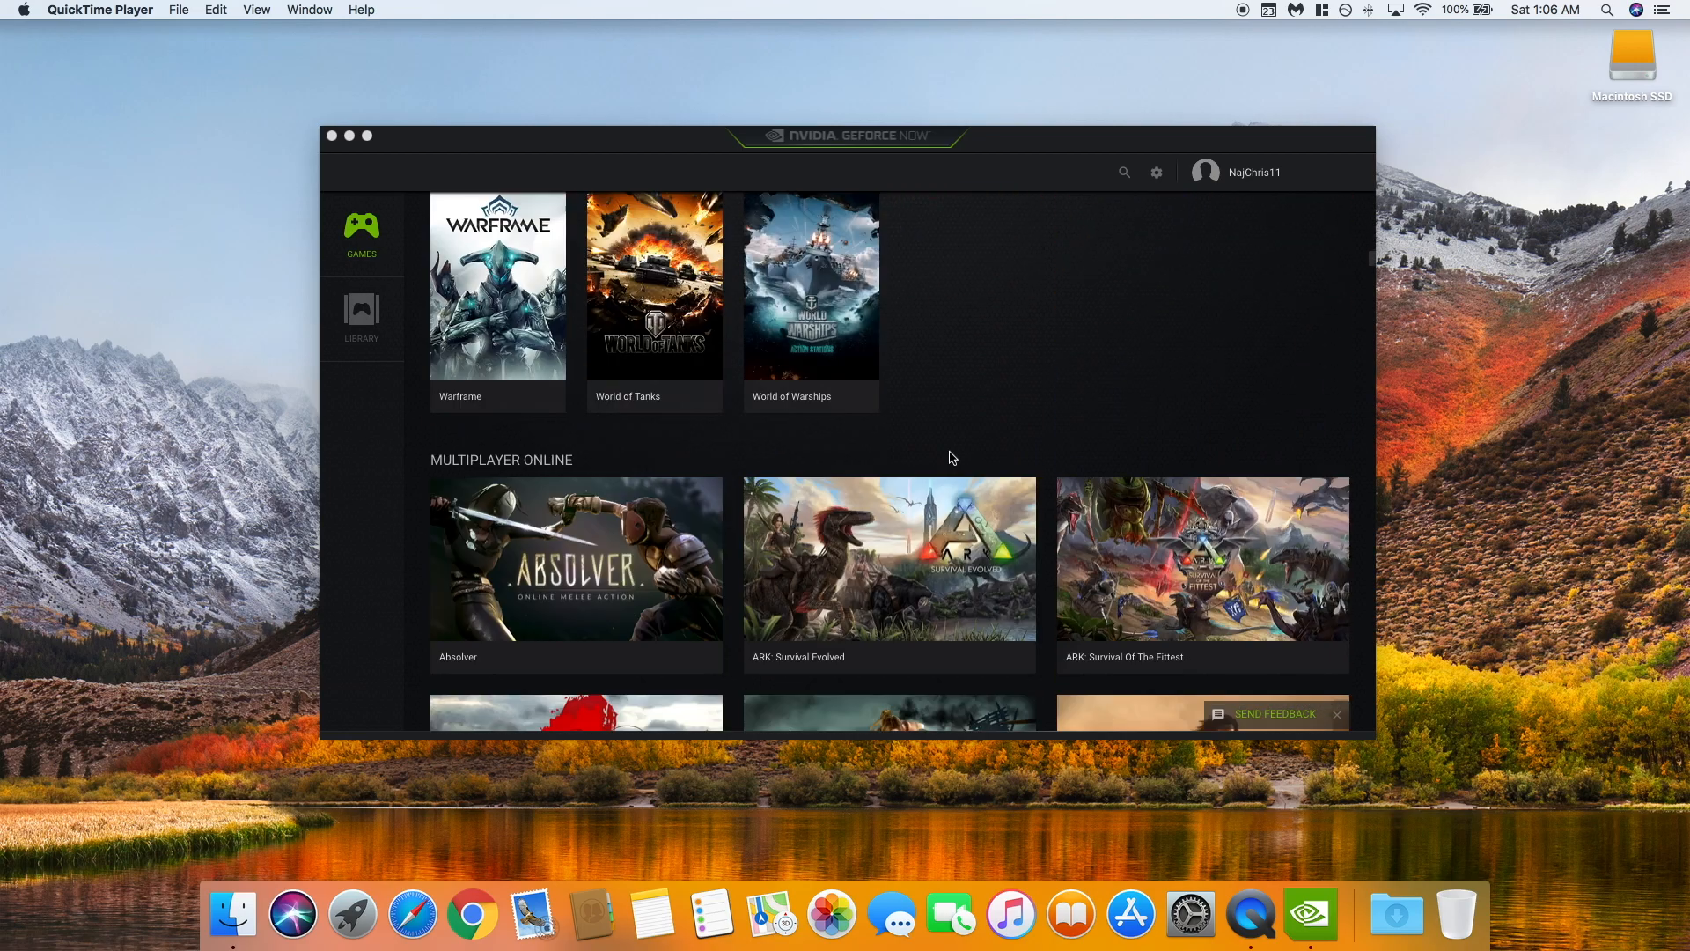
scroll(down, 3)
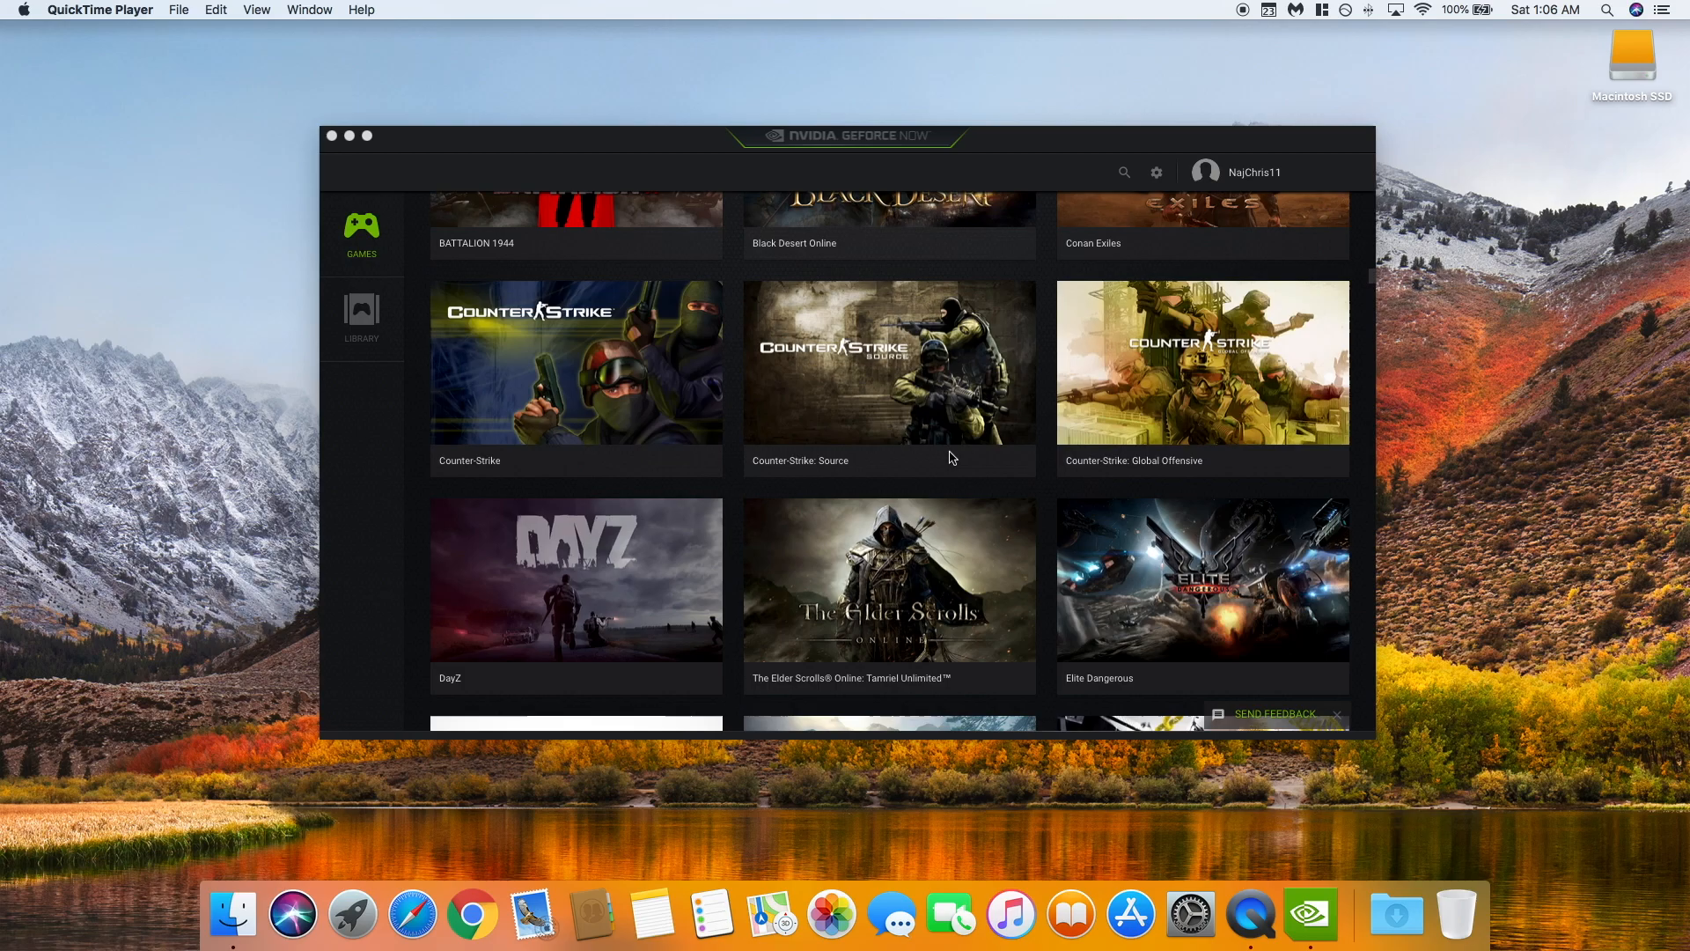
scroll(down, 3)
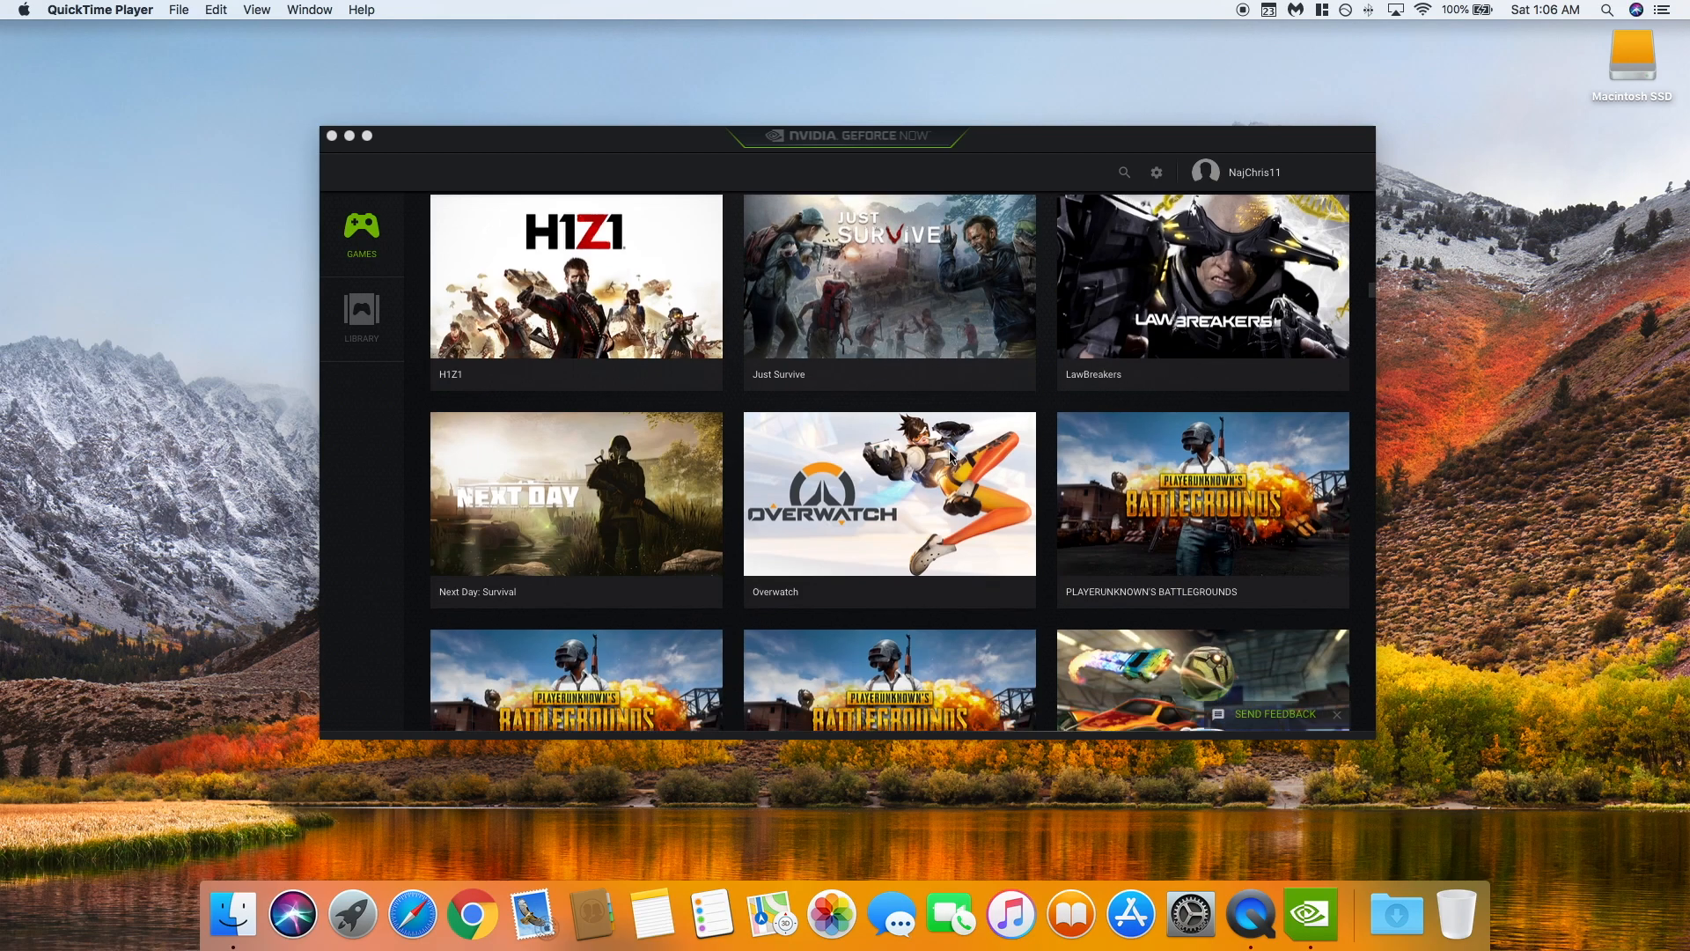
scroll(down, 3)
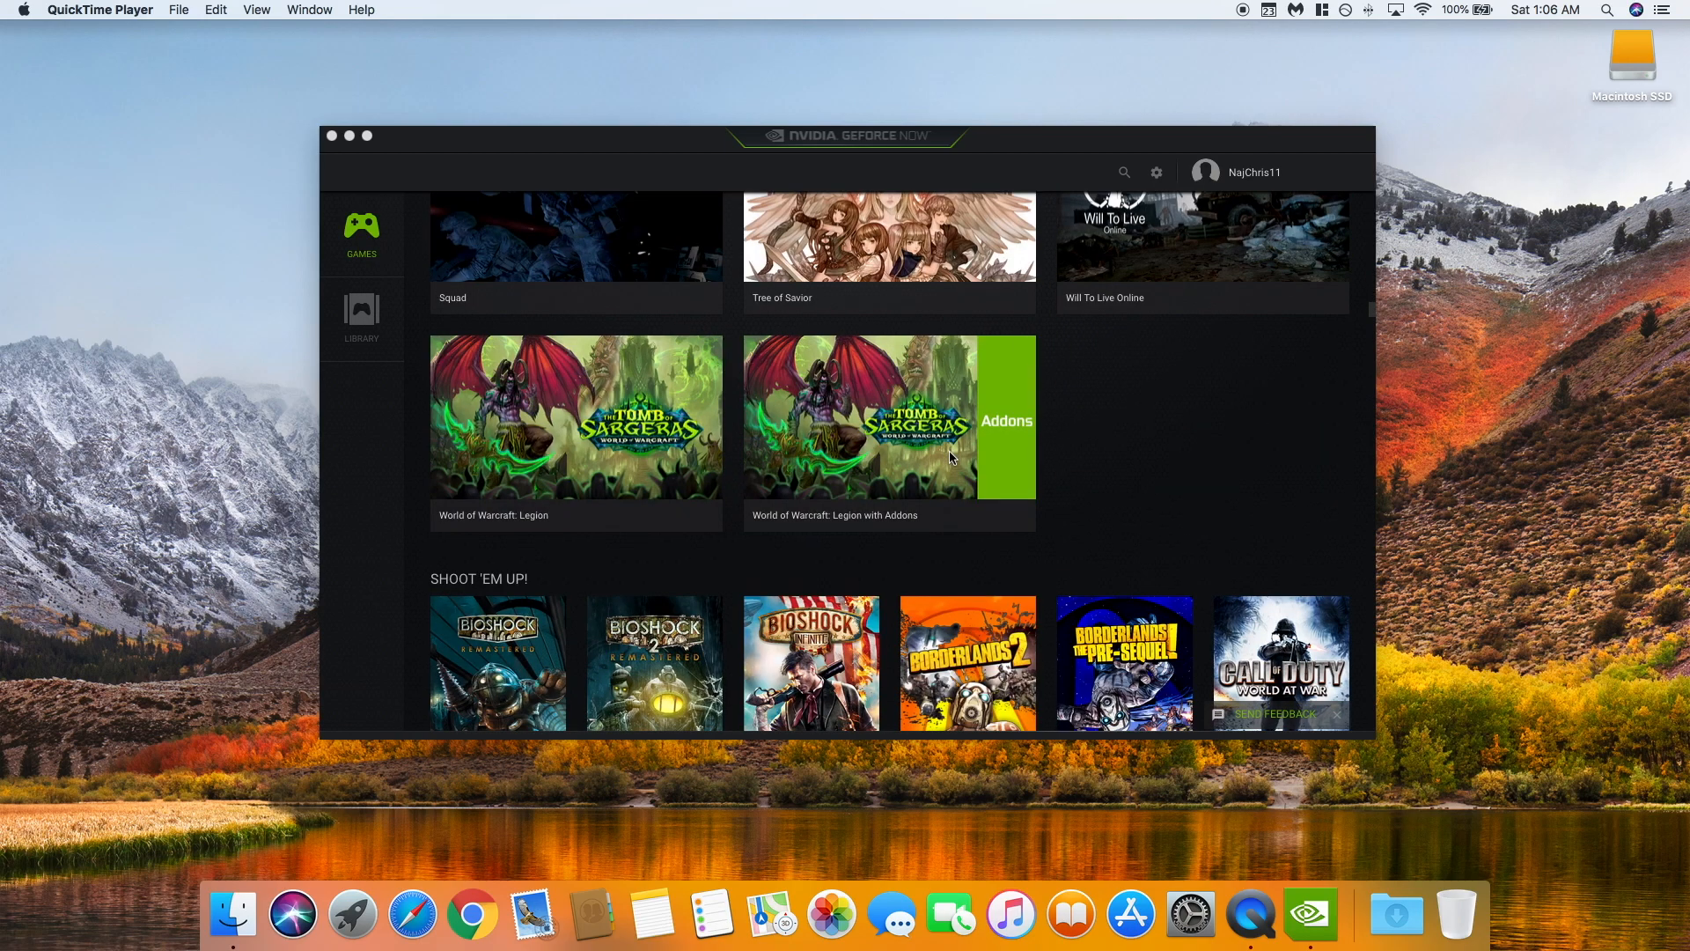
mouse_move(953, 555)
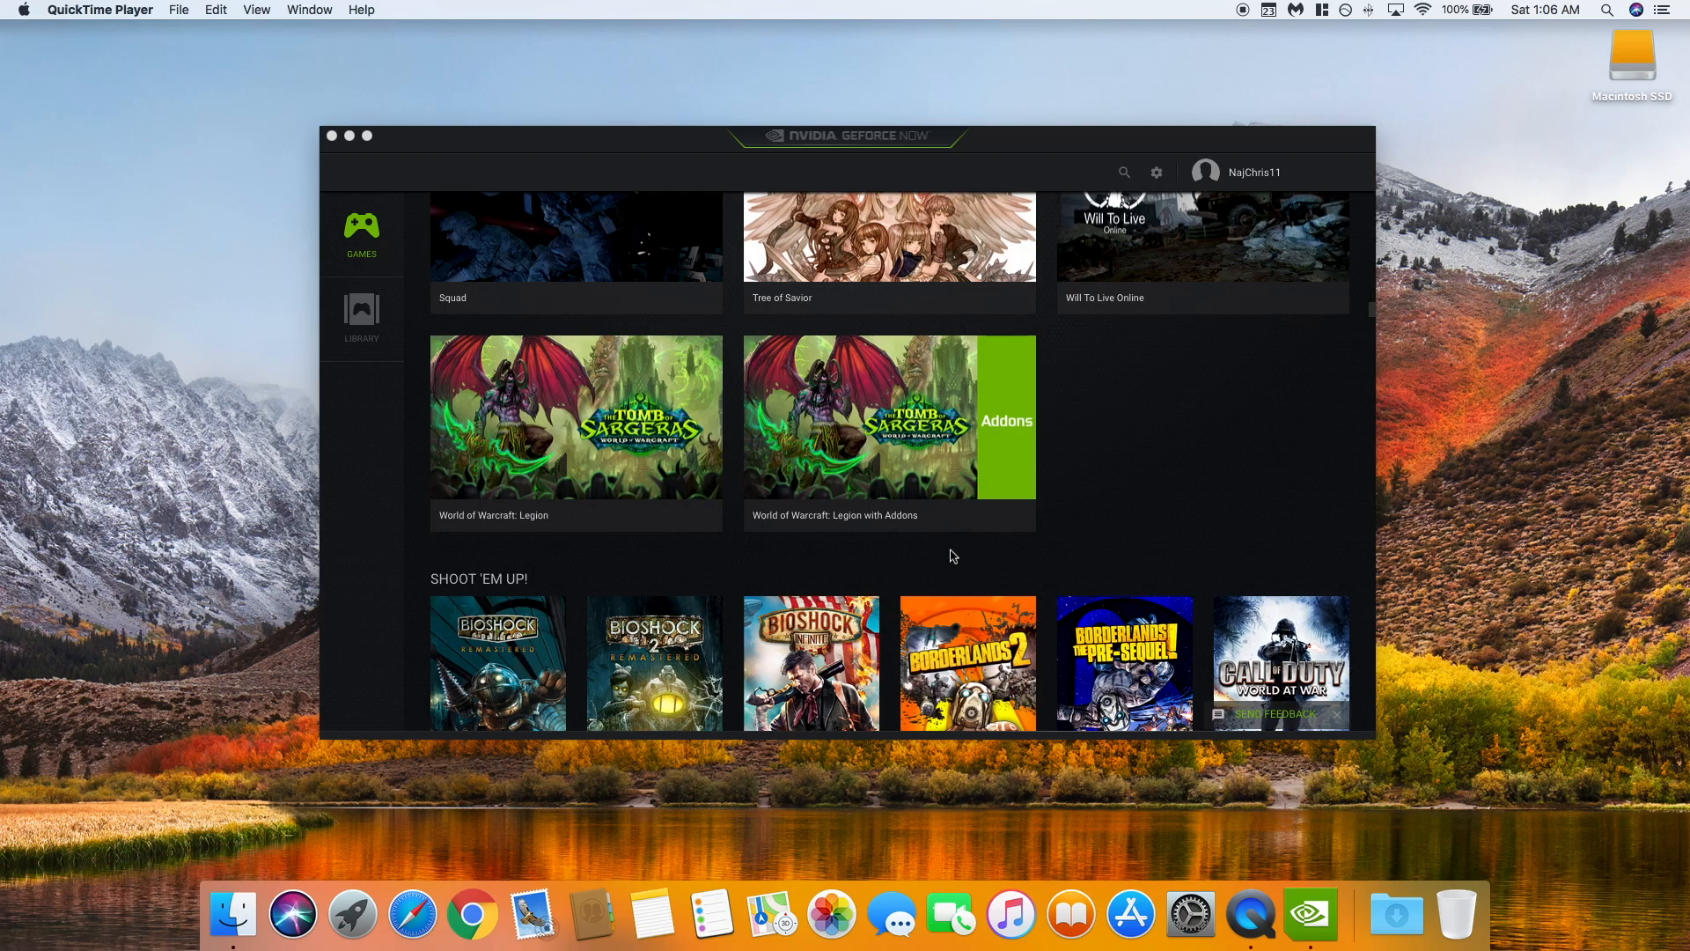
scroll(down, 3)
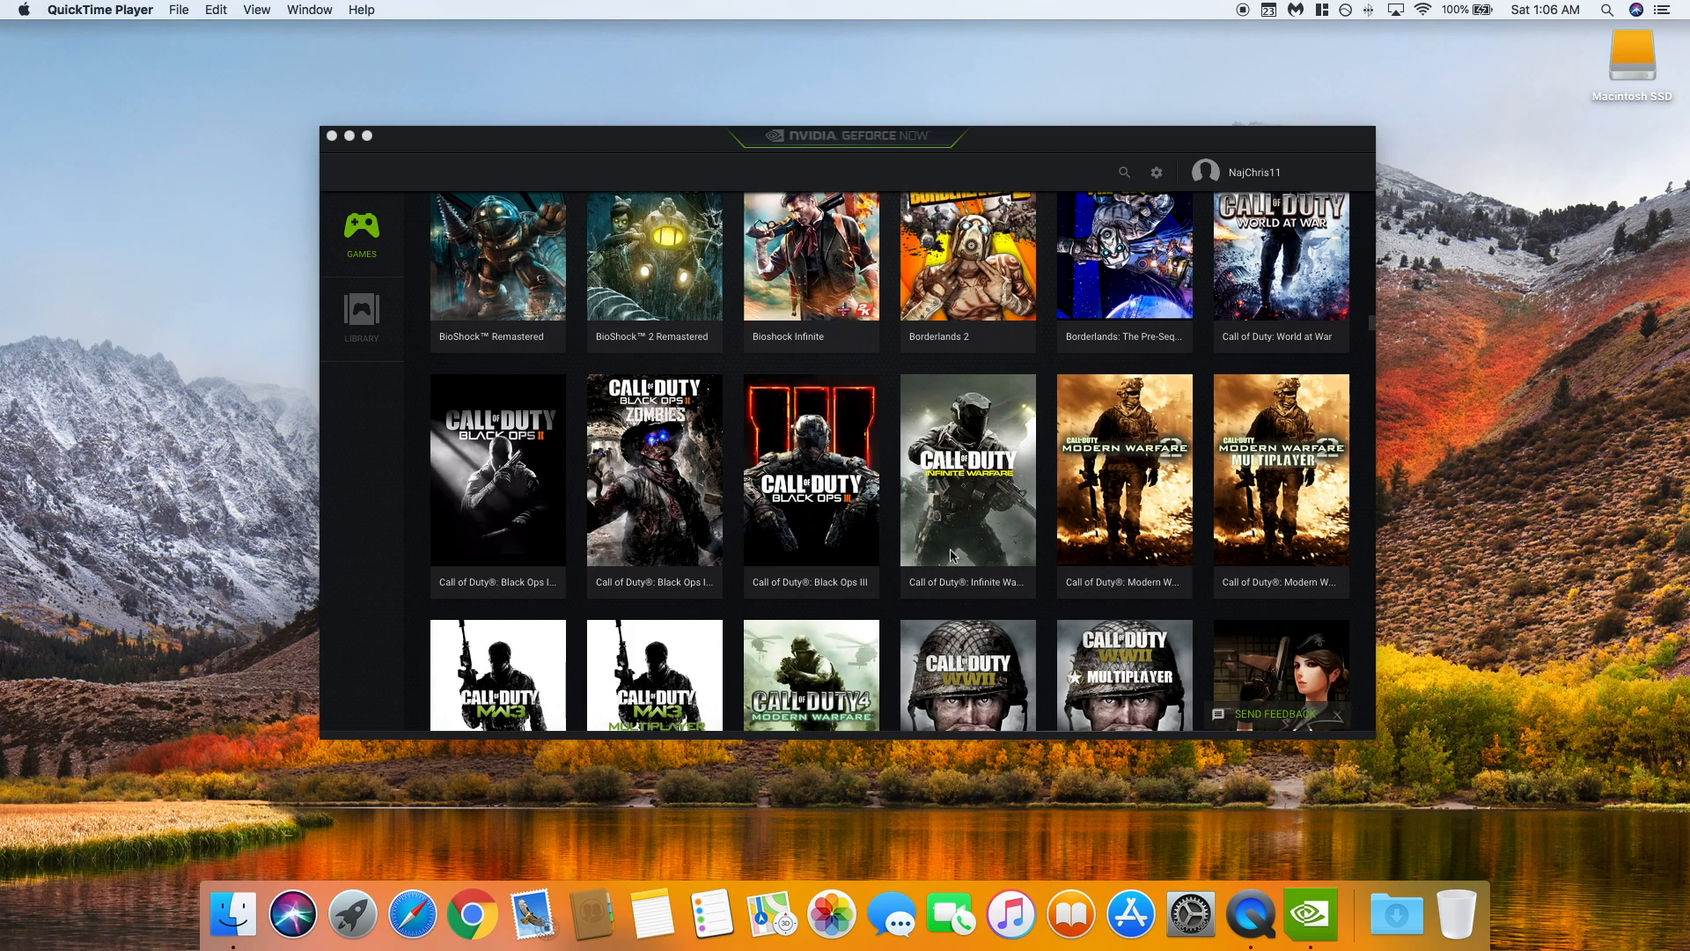
scroll(down, 3)
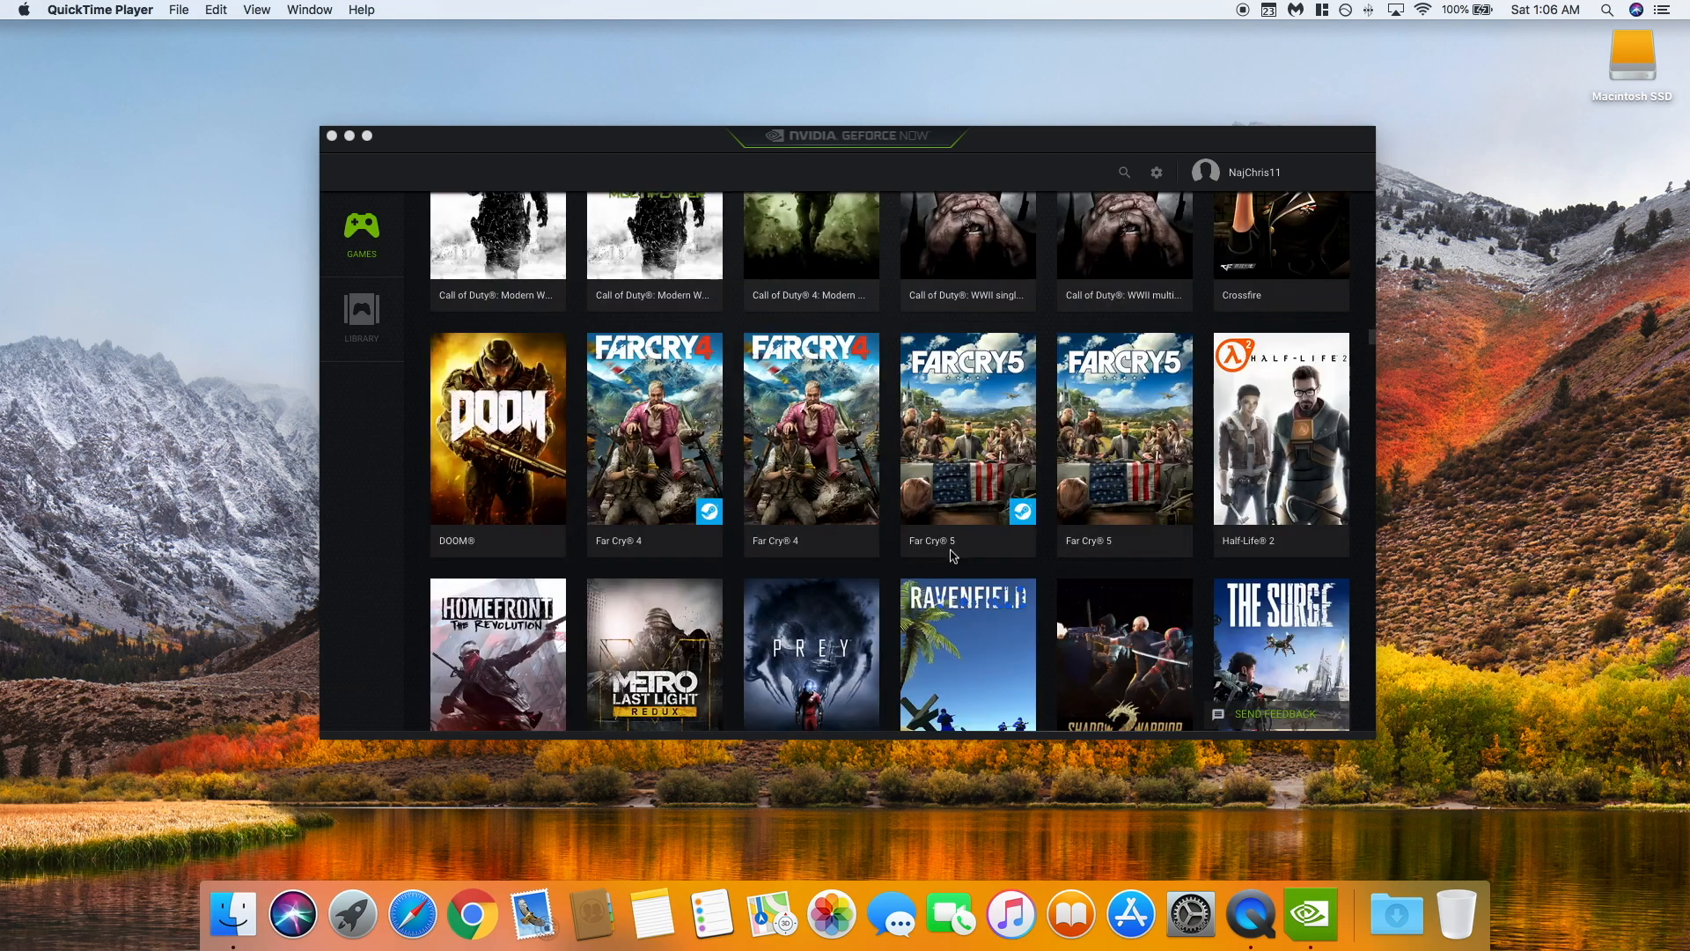
scroll(down, 3)
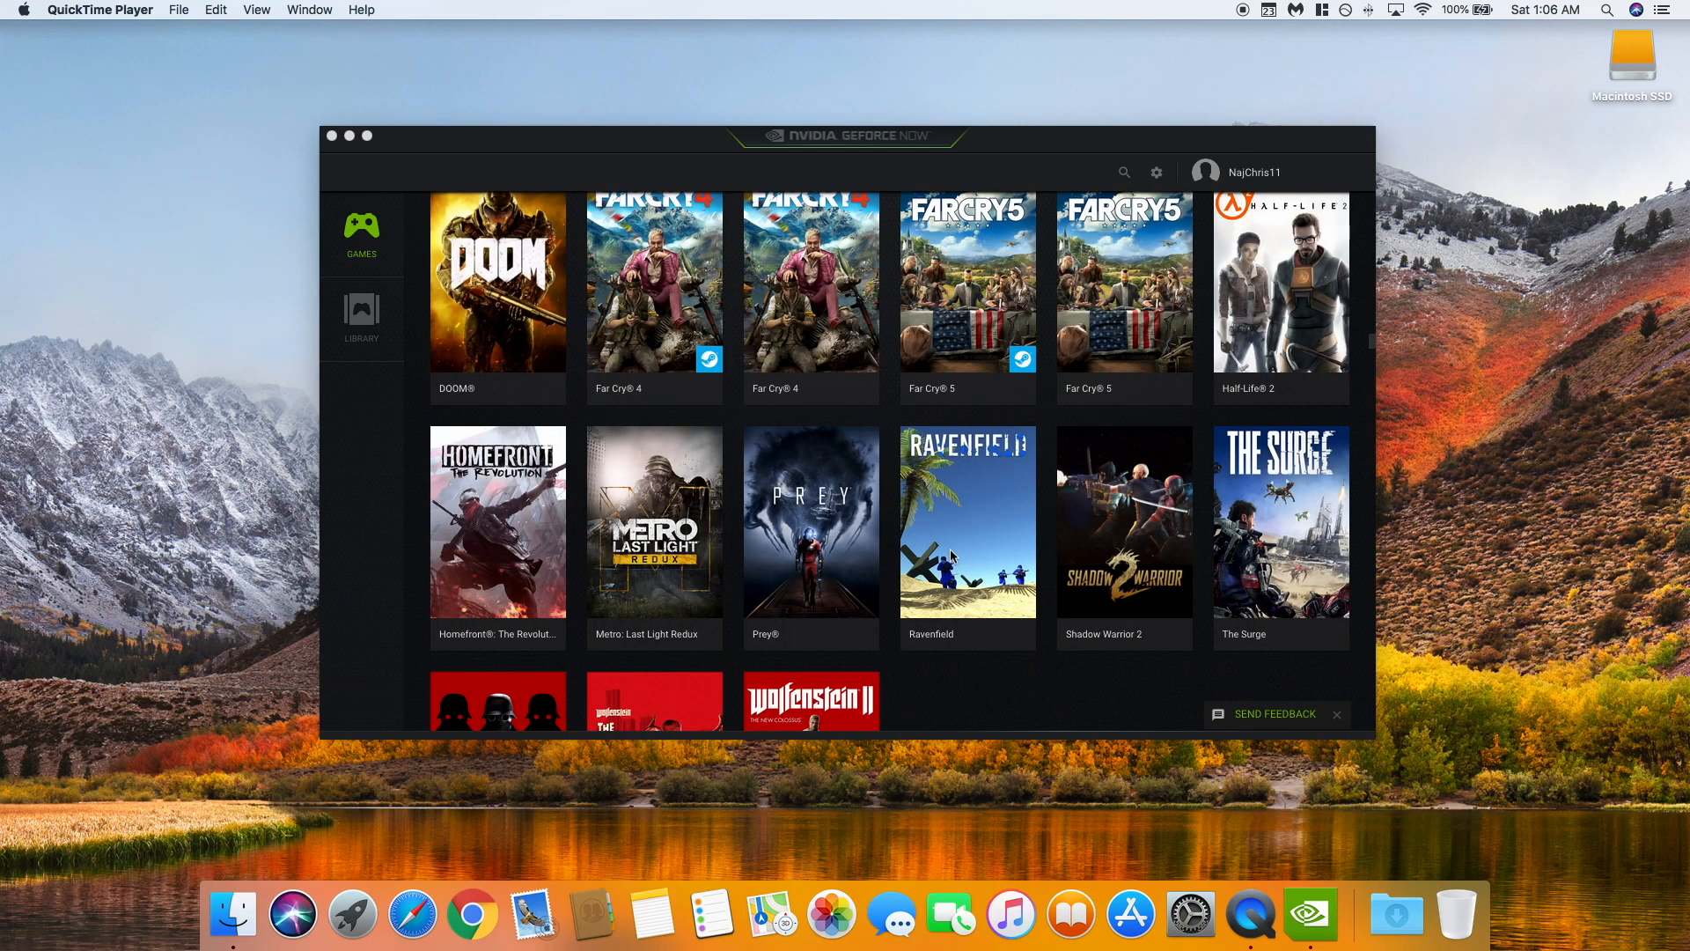
scroll(down, 3)
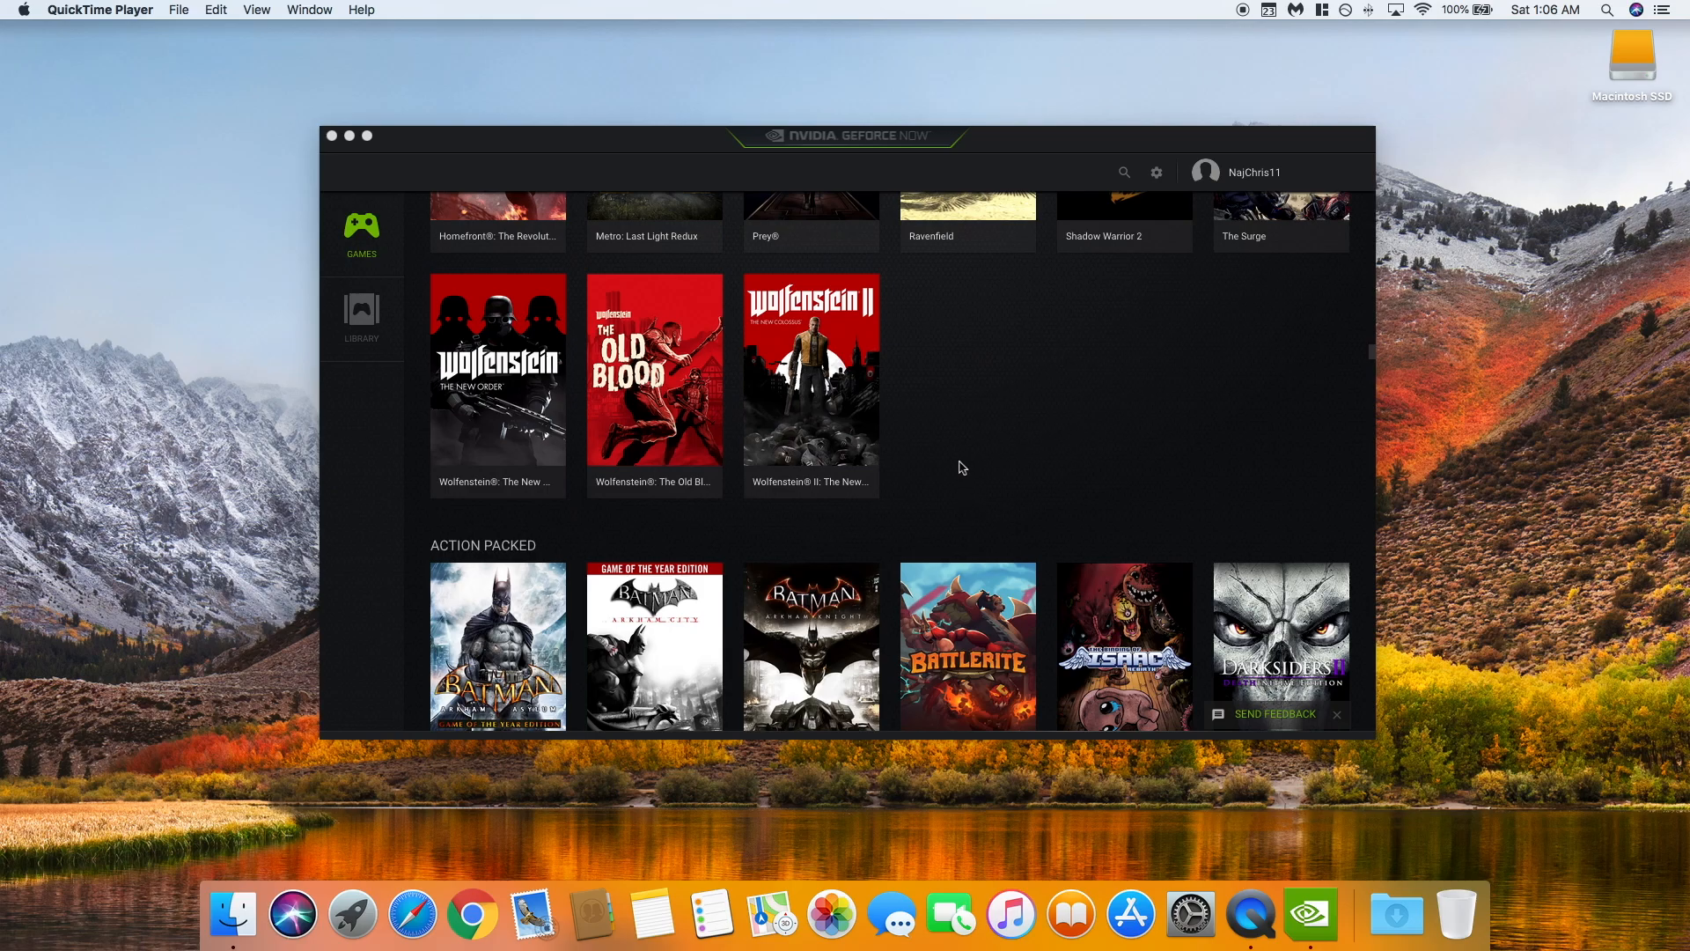
scroll(down, 3)
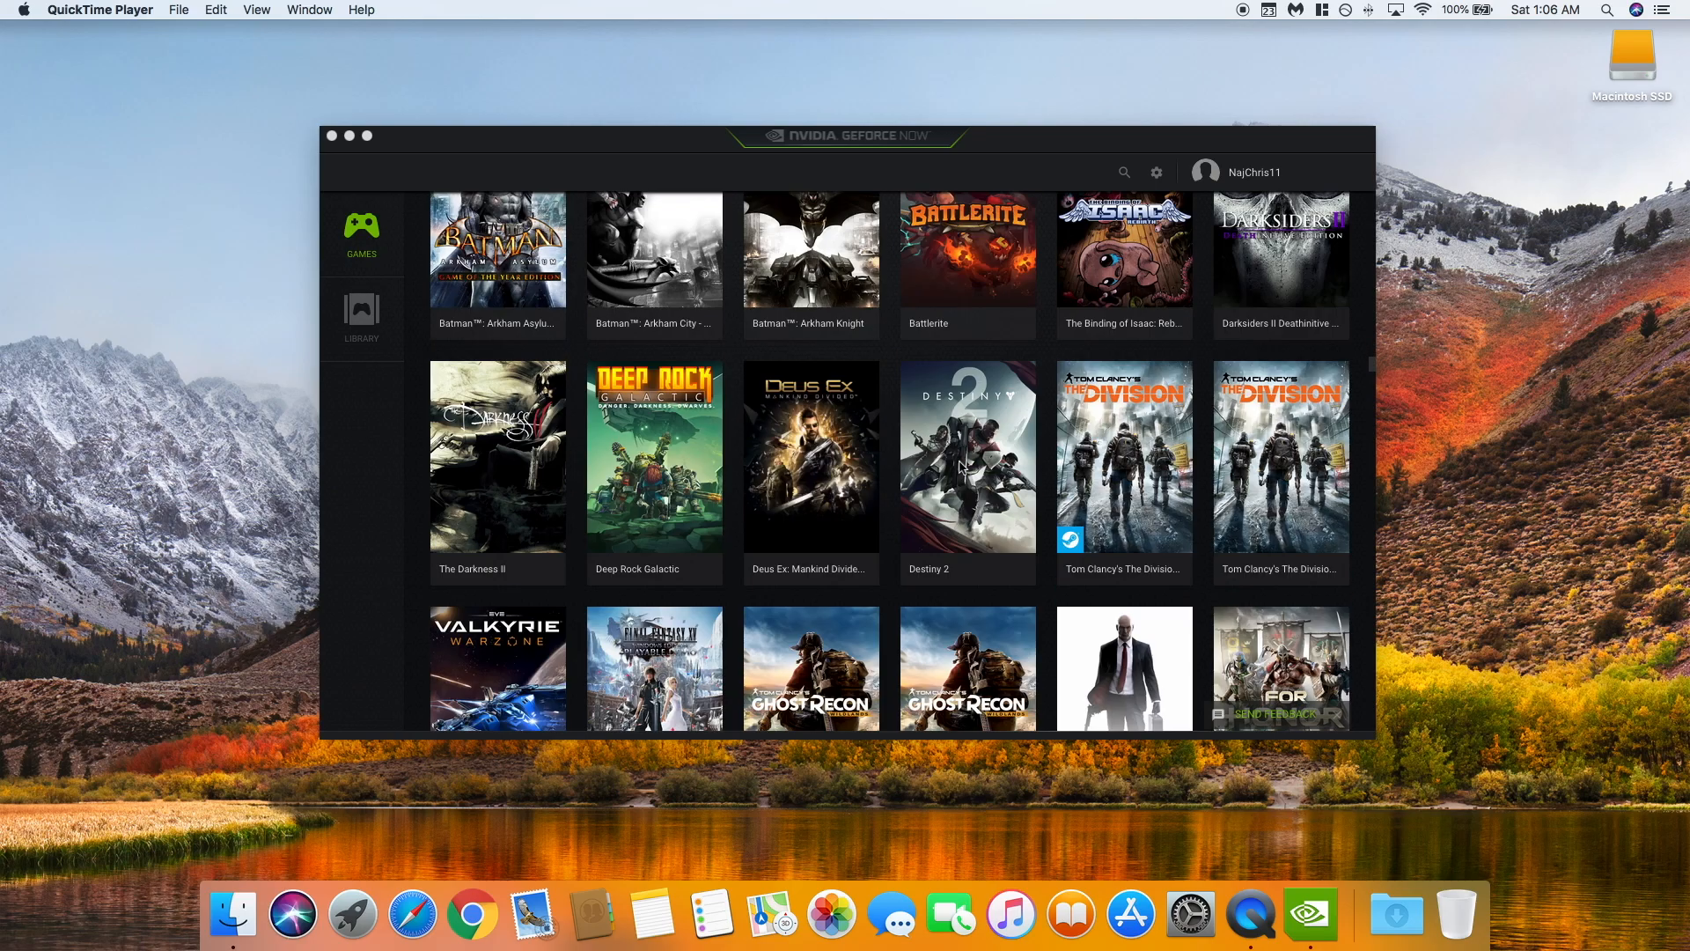
scroll(down, 3)
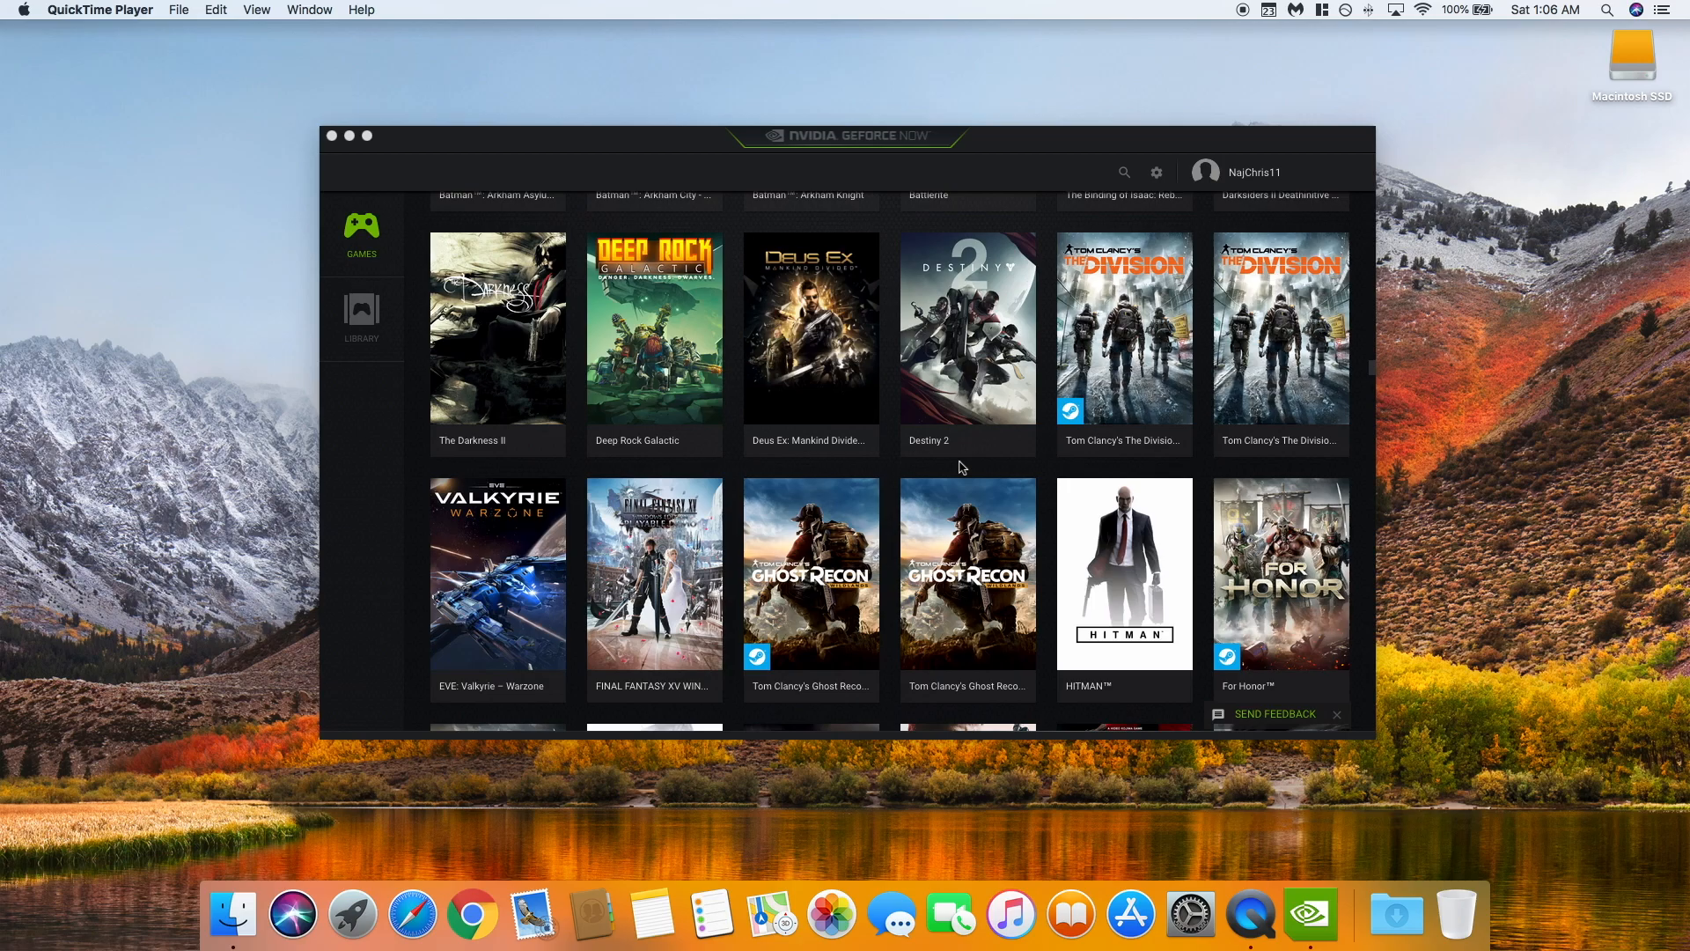
scroll(down, 3)
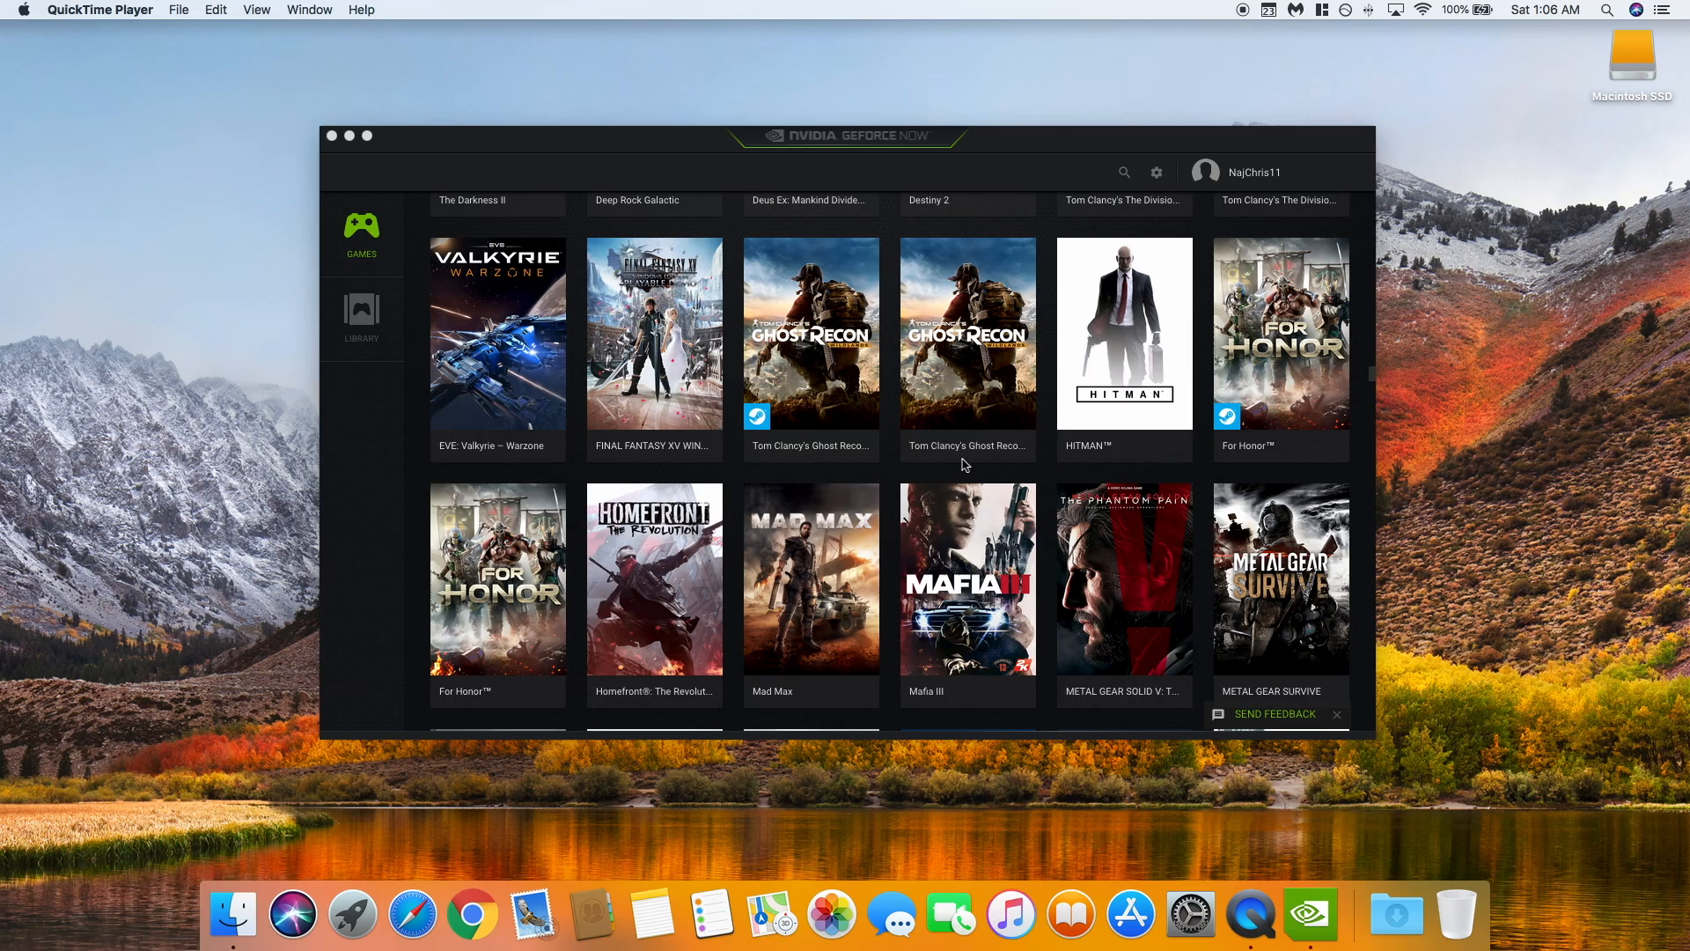
scroll(down, 3)
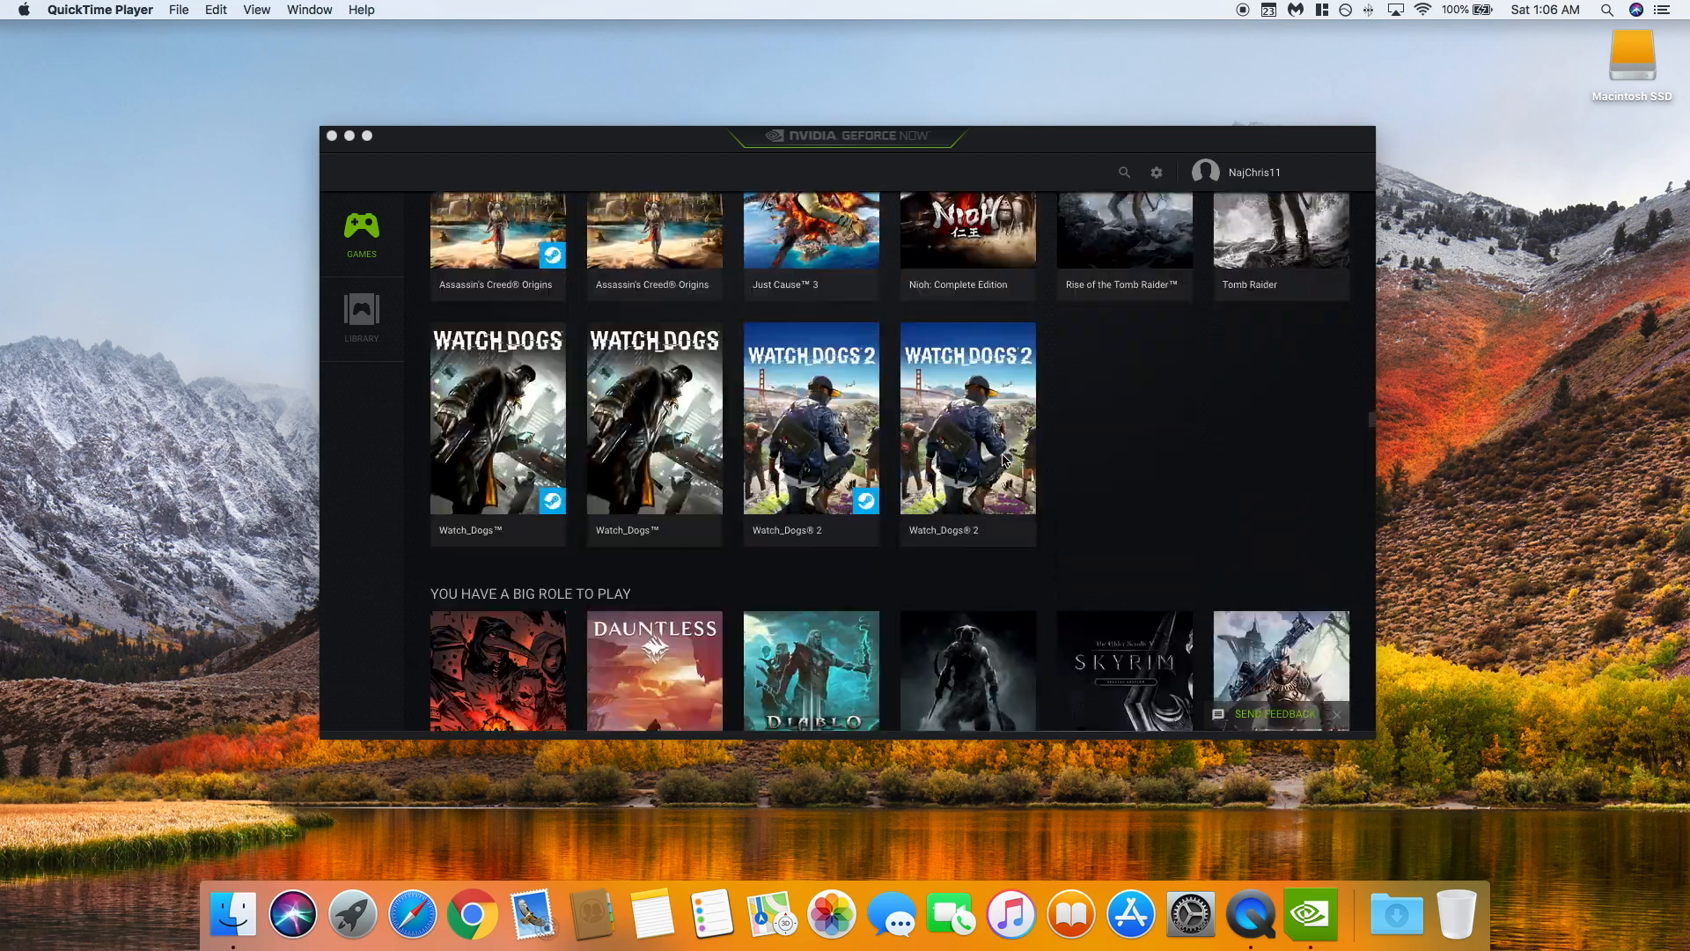
scroll(down, 3)
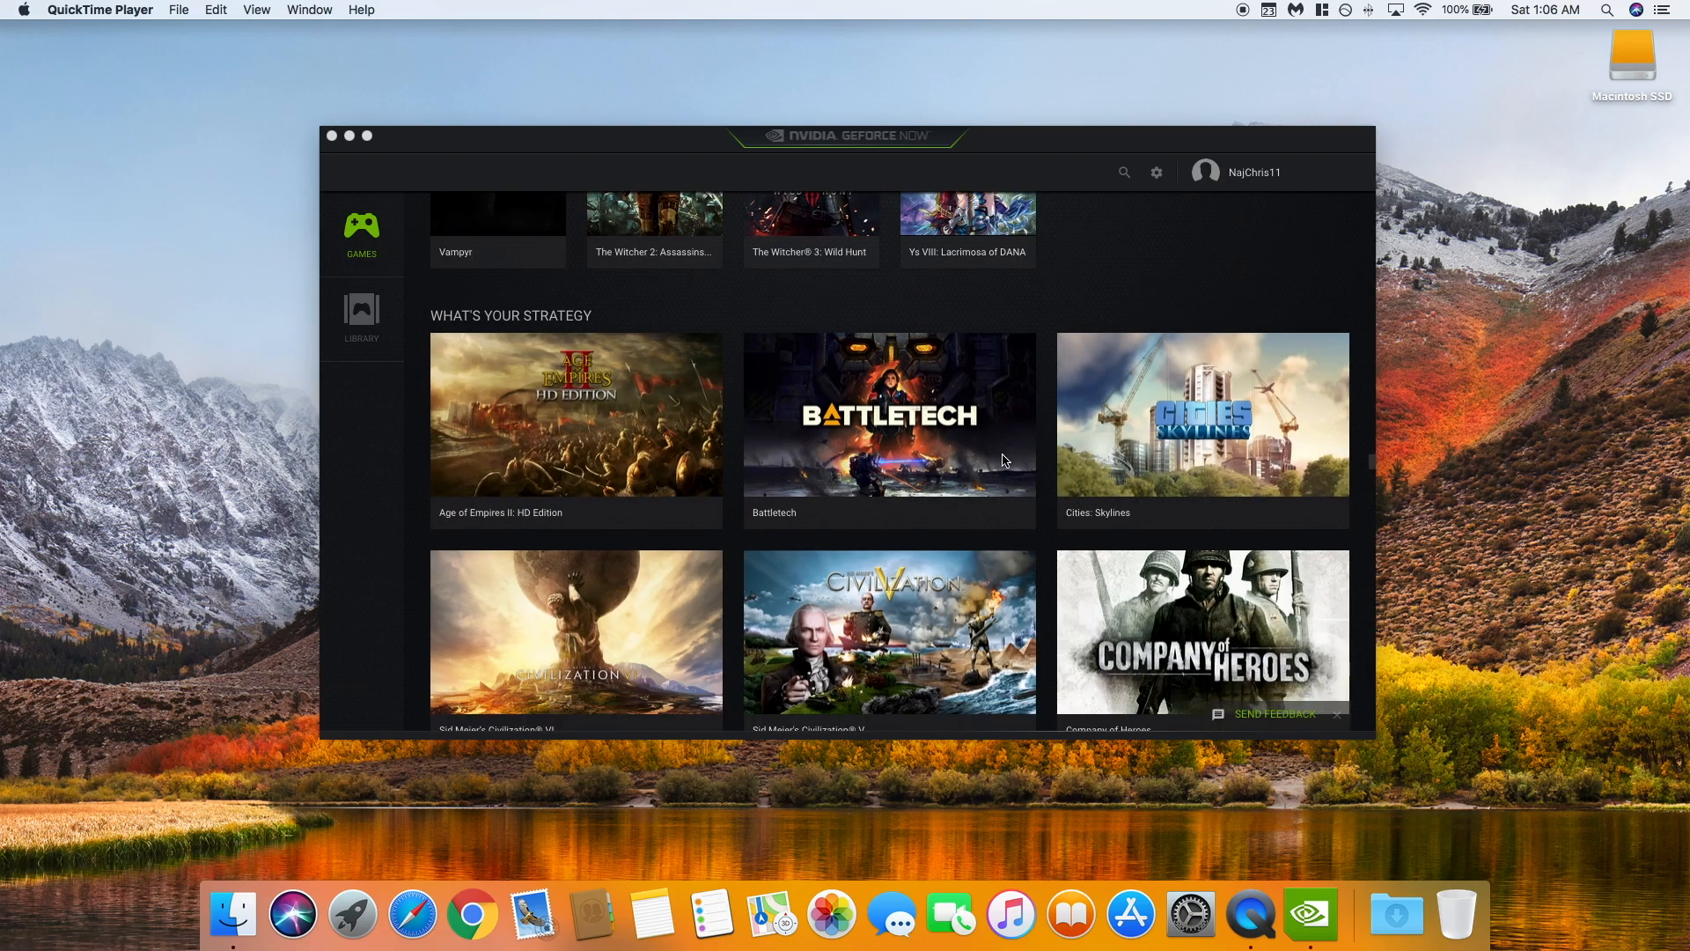
scroll(down, 3)
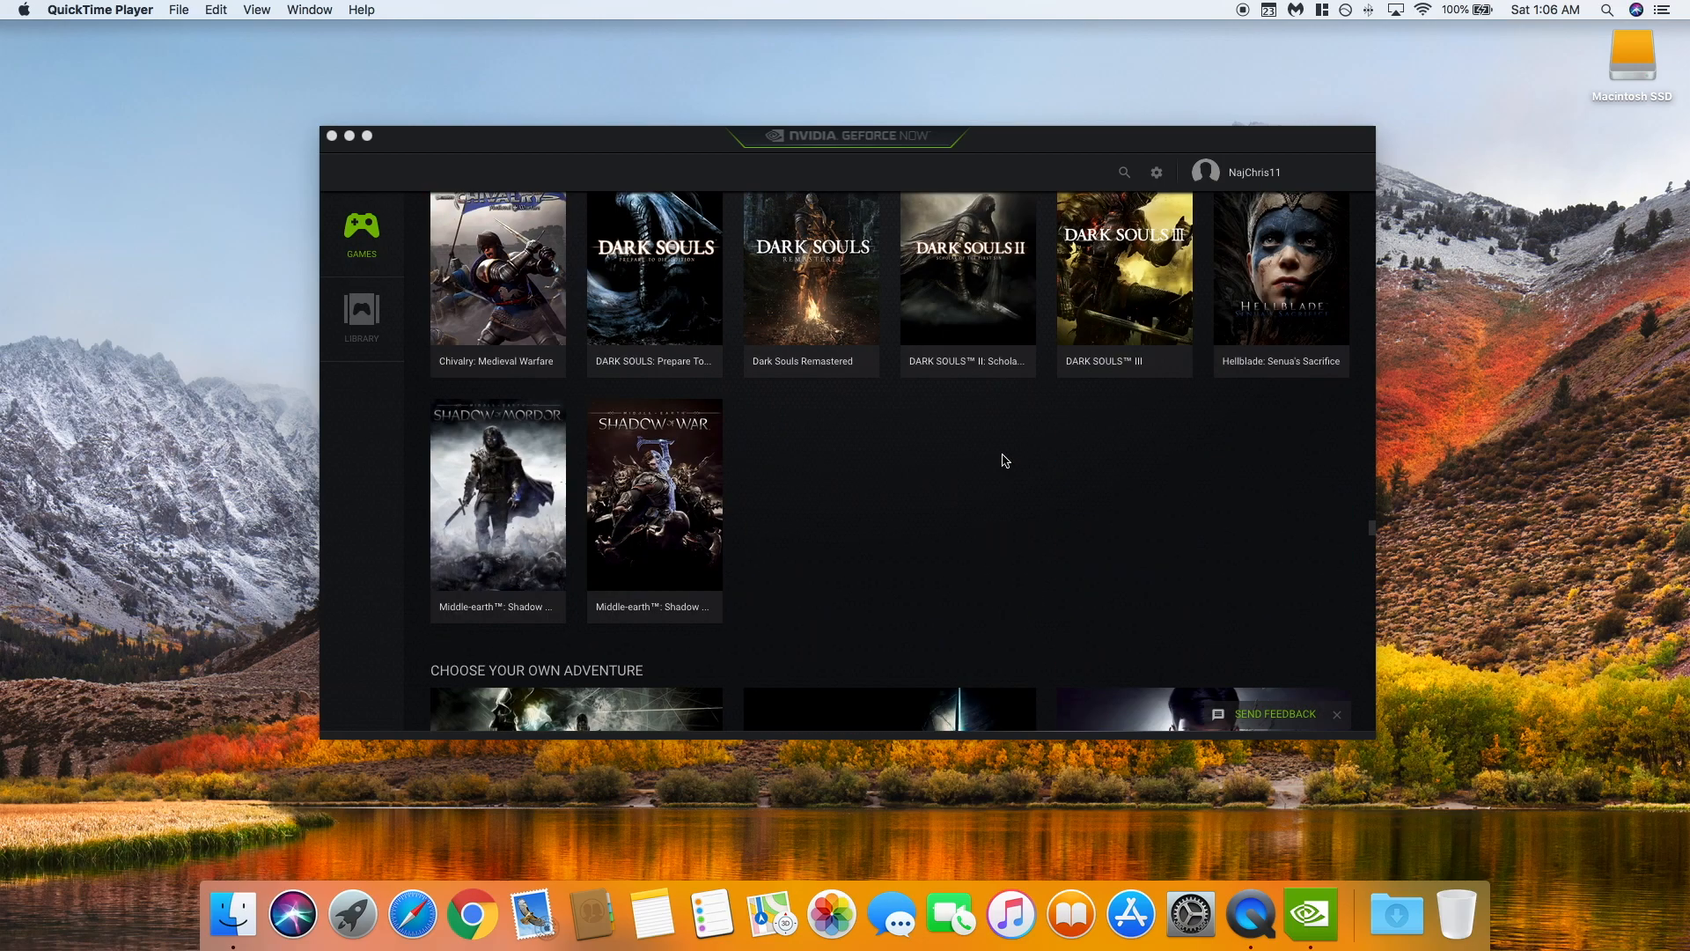
mouse_move(1015, 465)
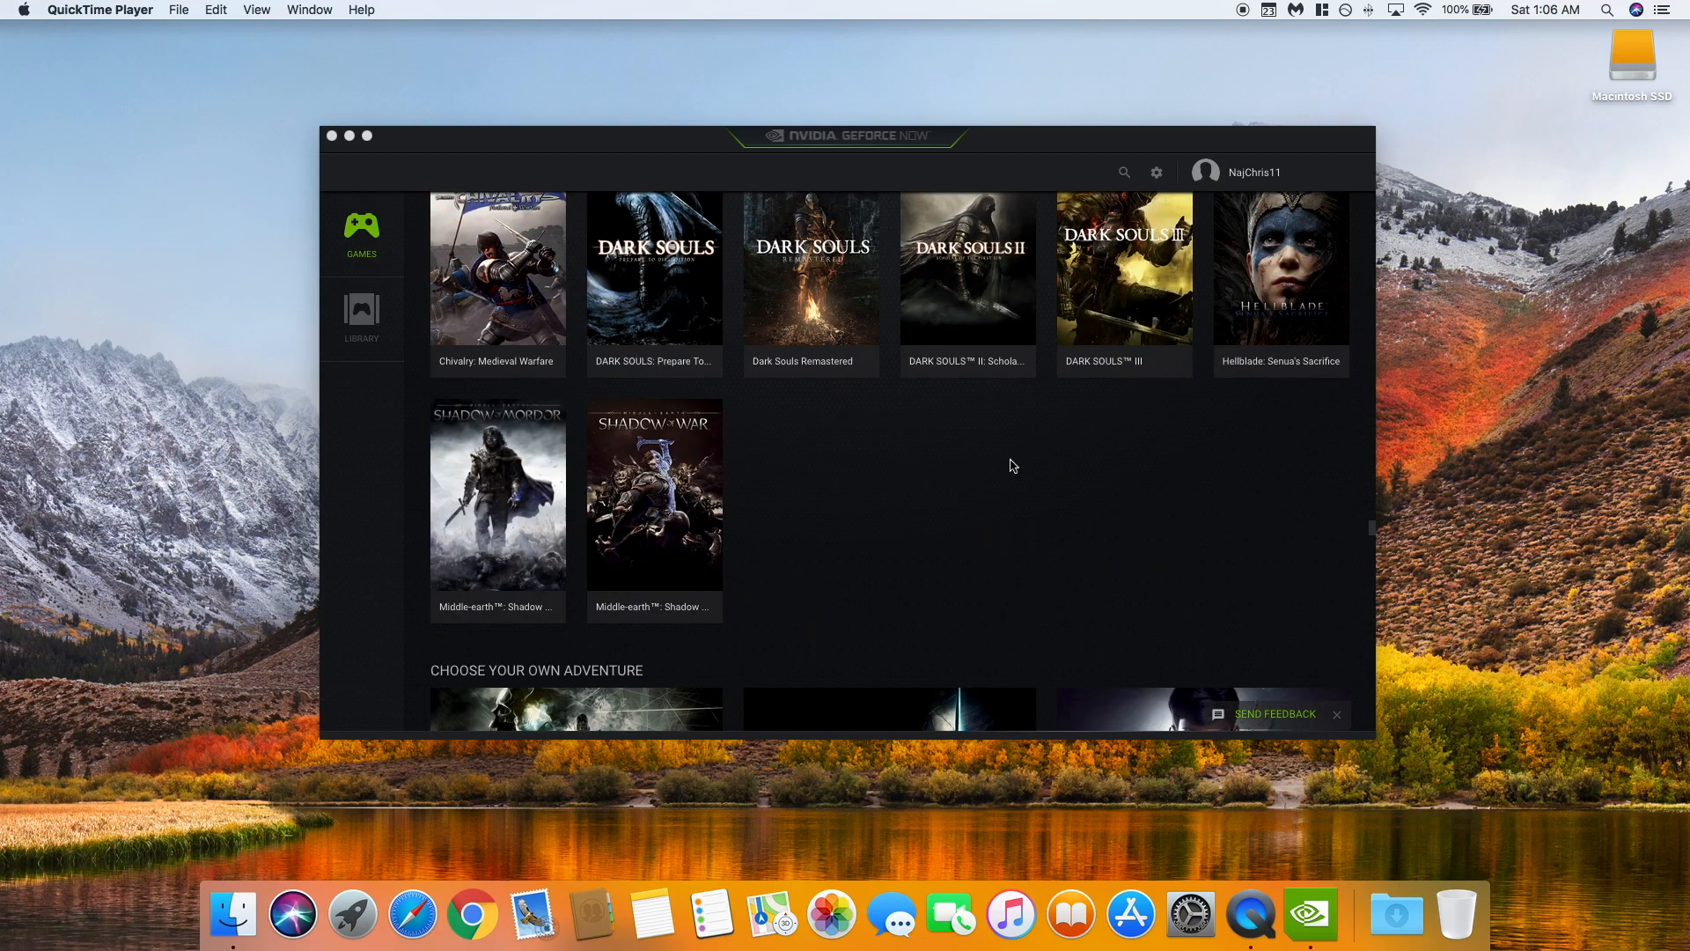
scroll(down, 3)
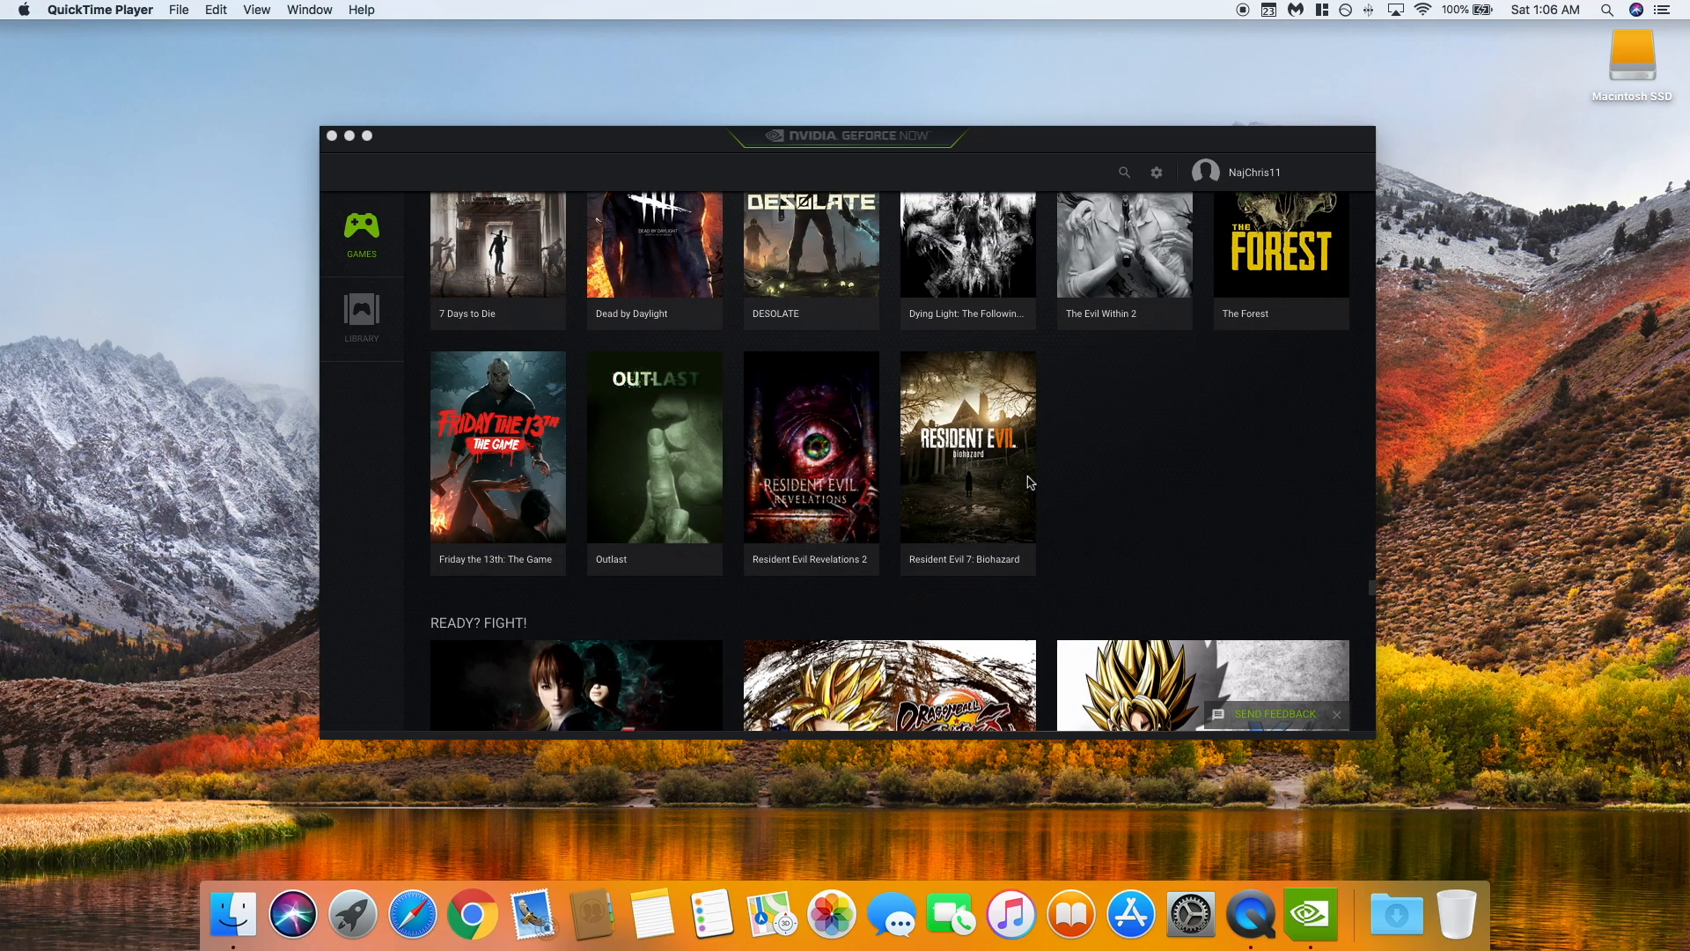
scroll(down, 3)
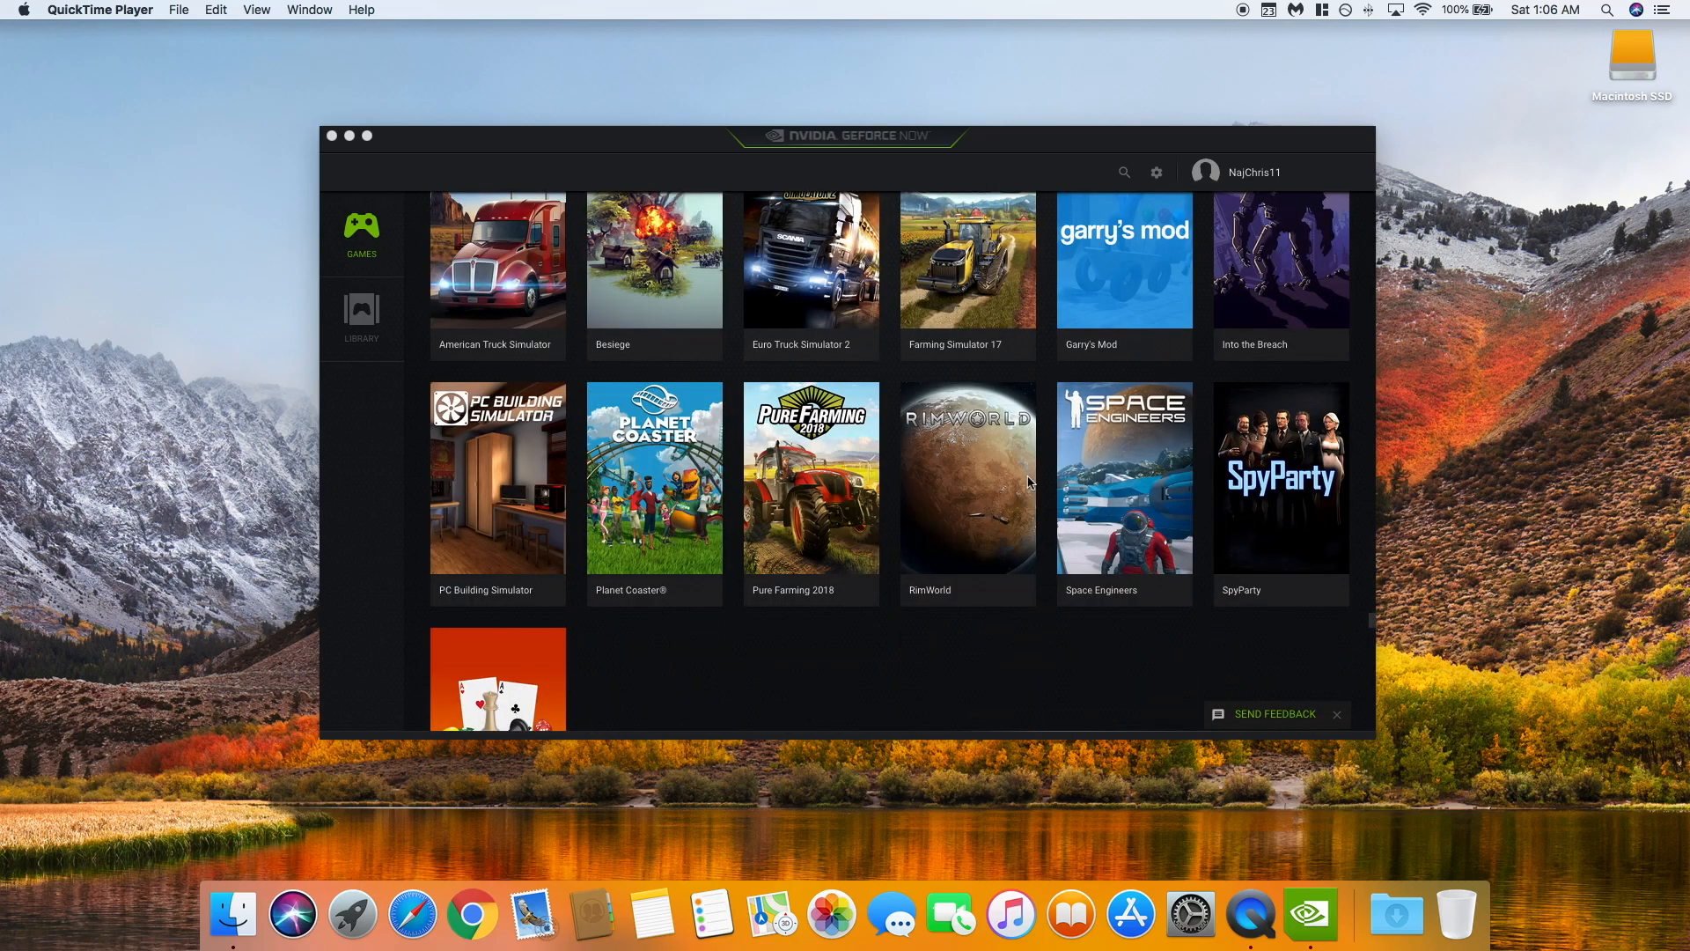